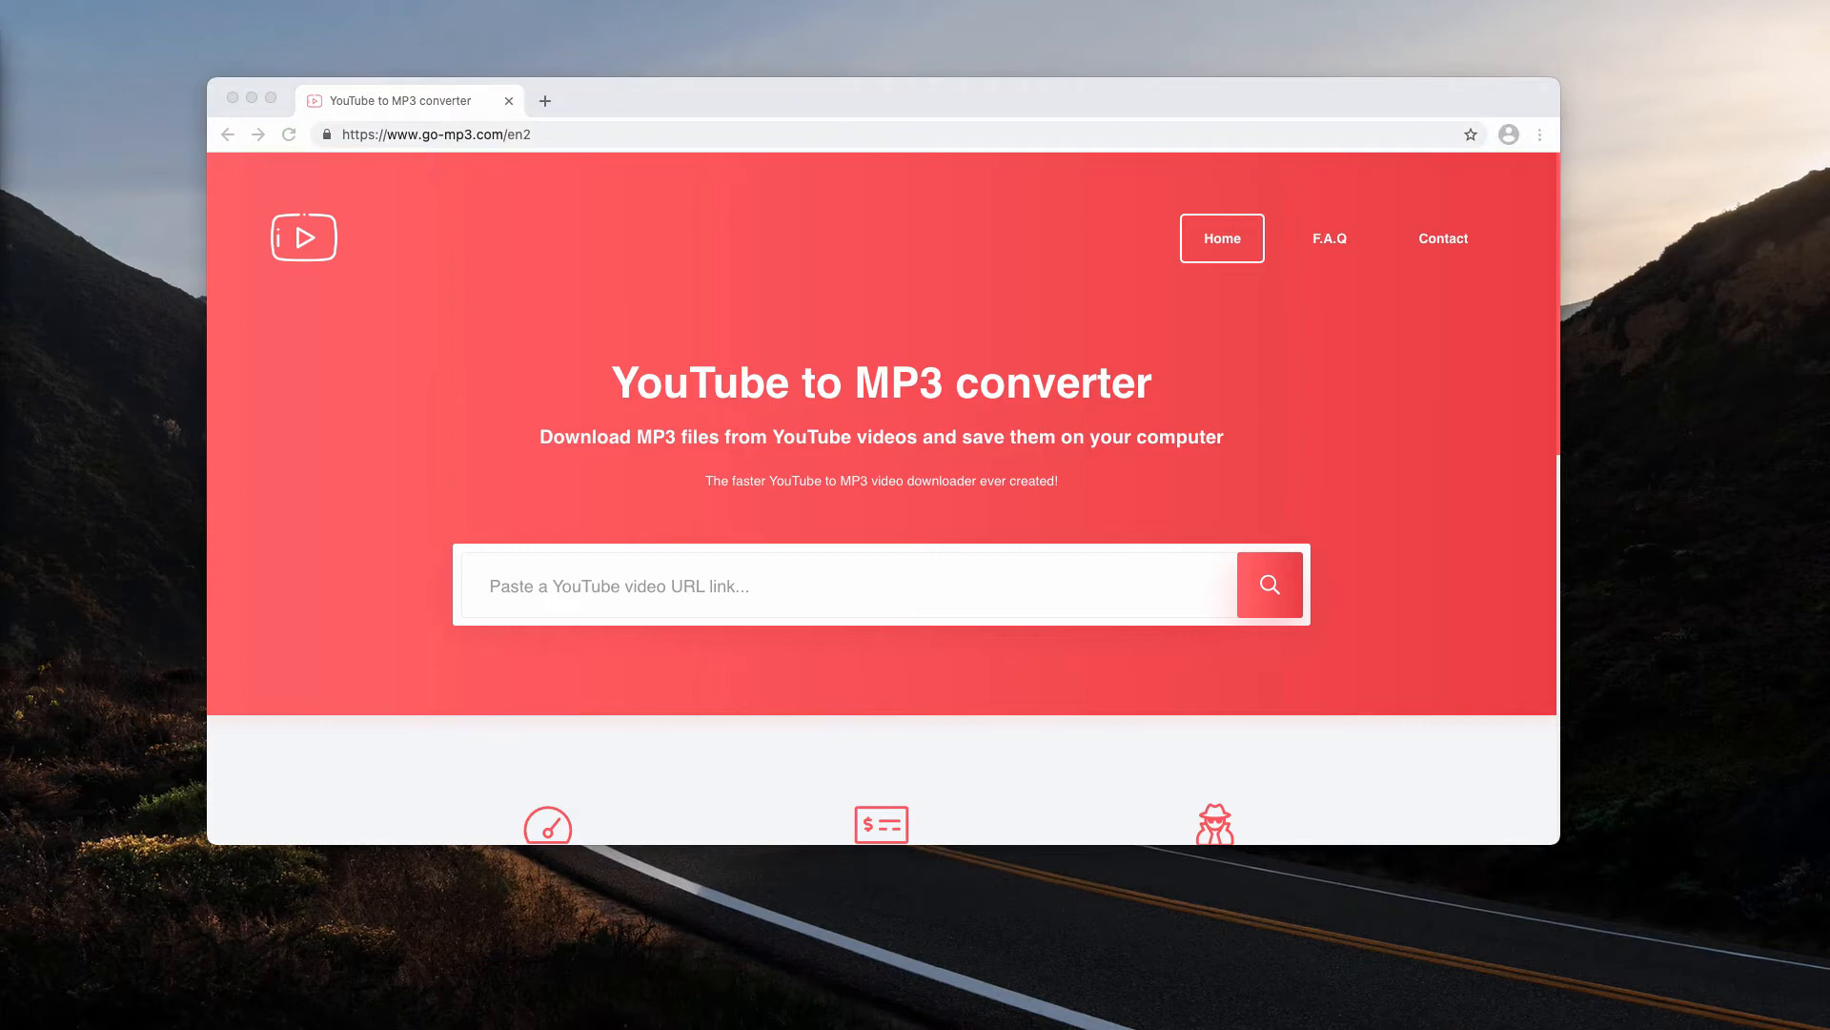
mouse_move(450, 148)
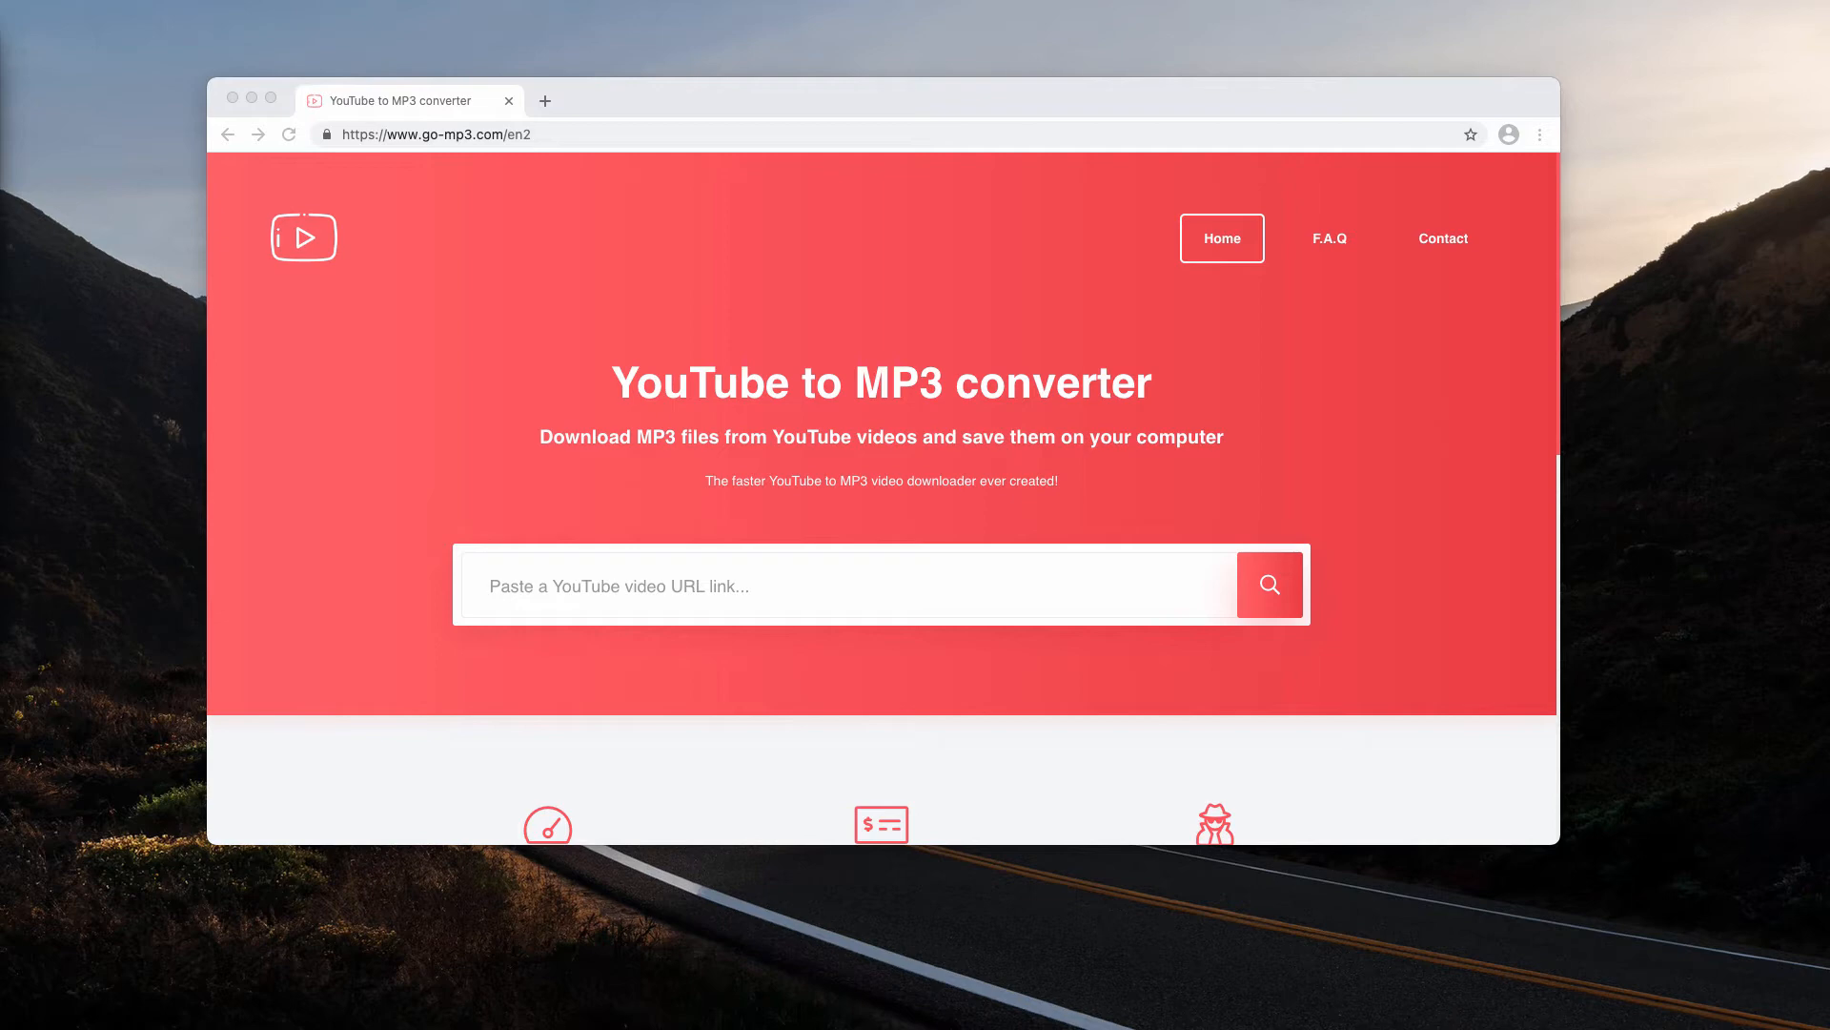
mouse_move(205, 513)
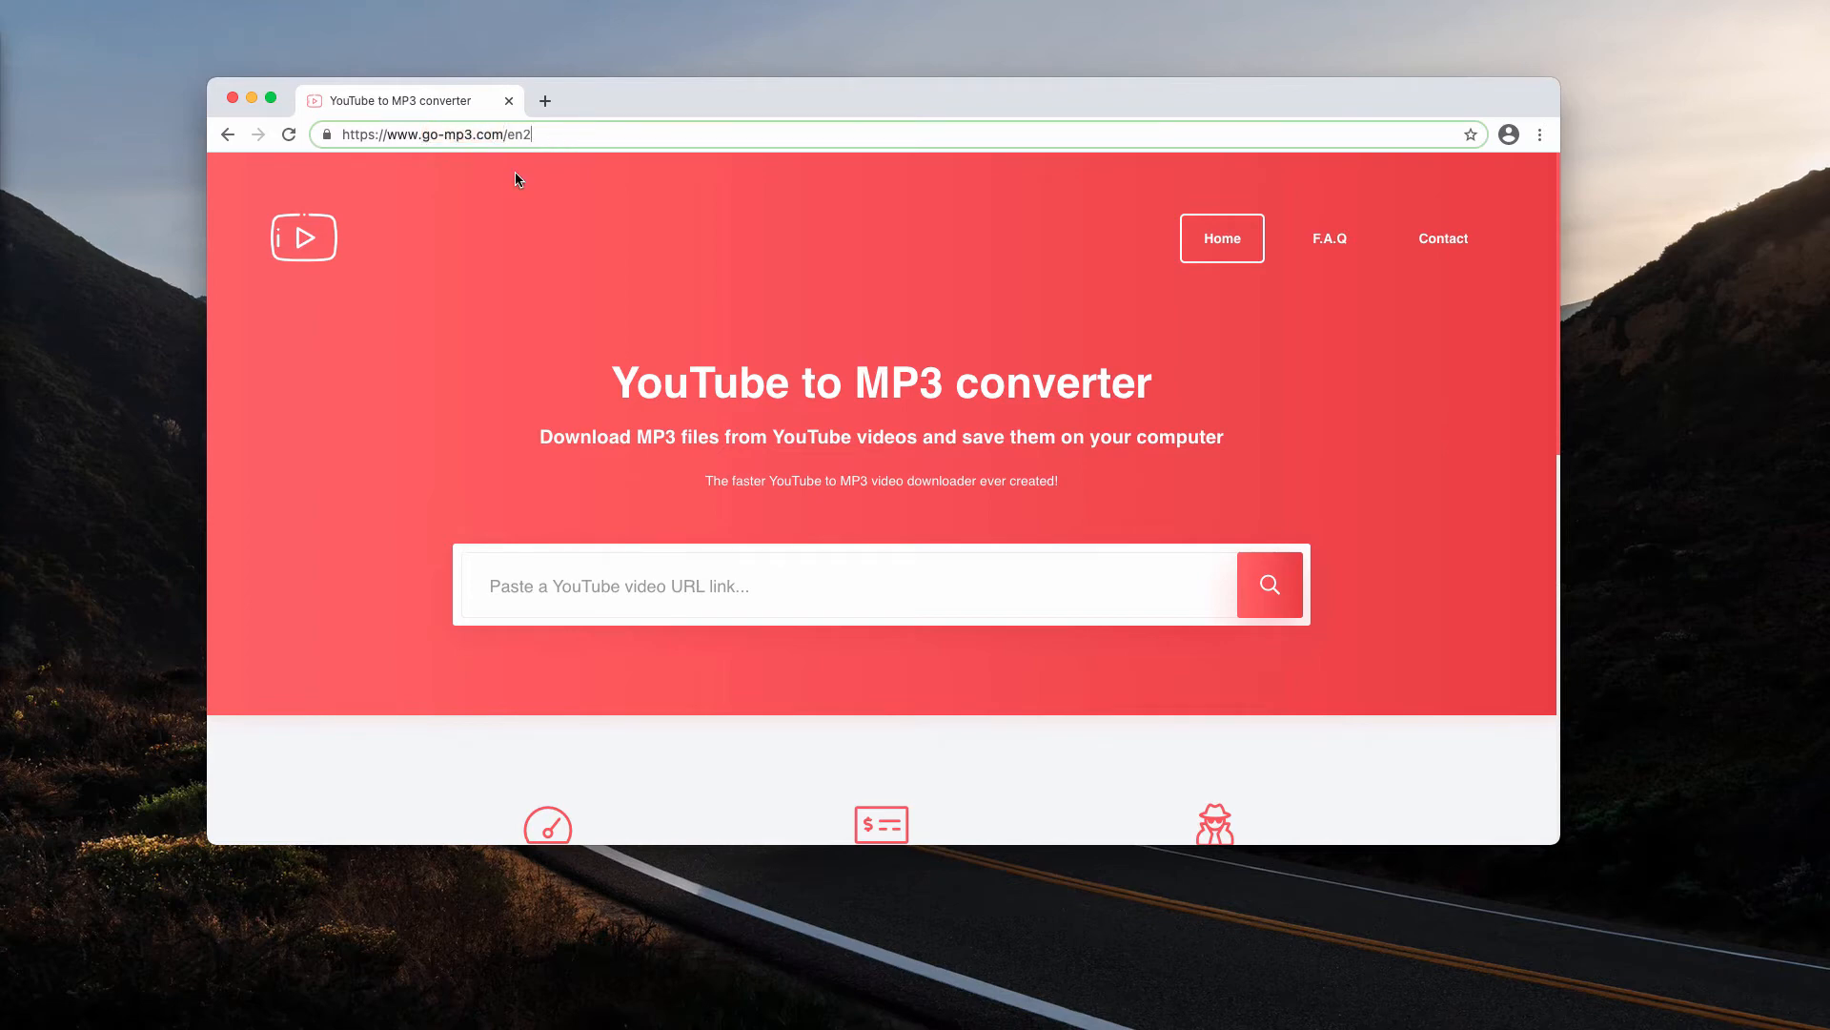
mouse_move(588, 102)
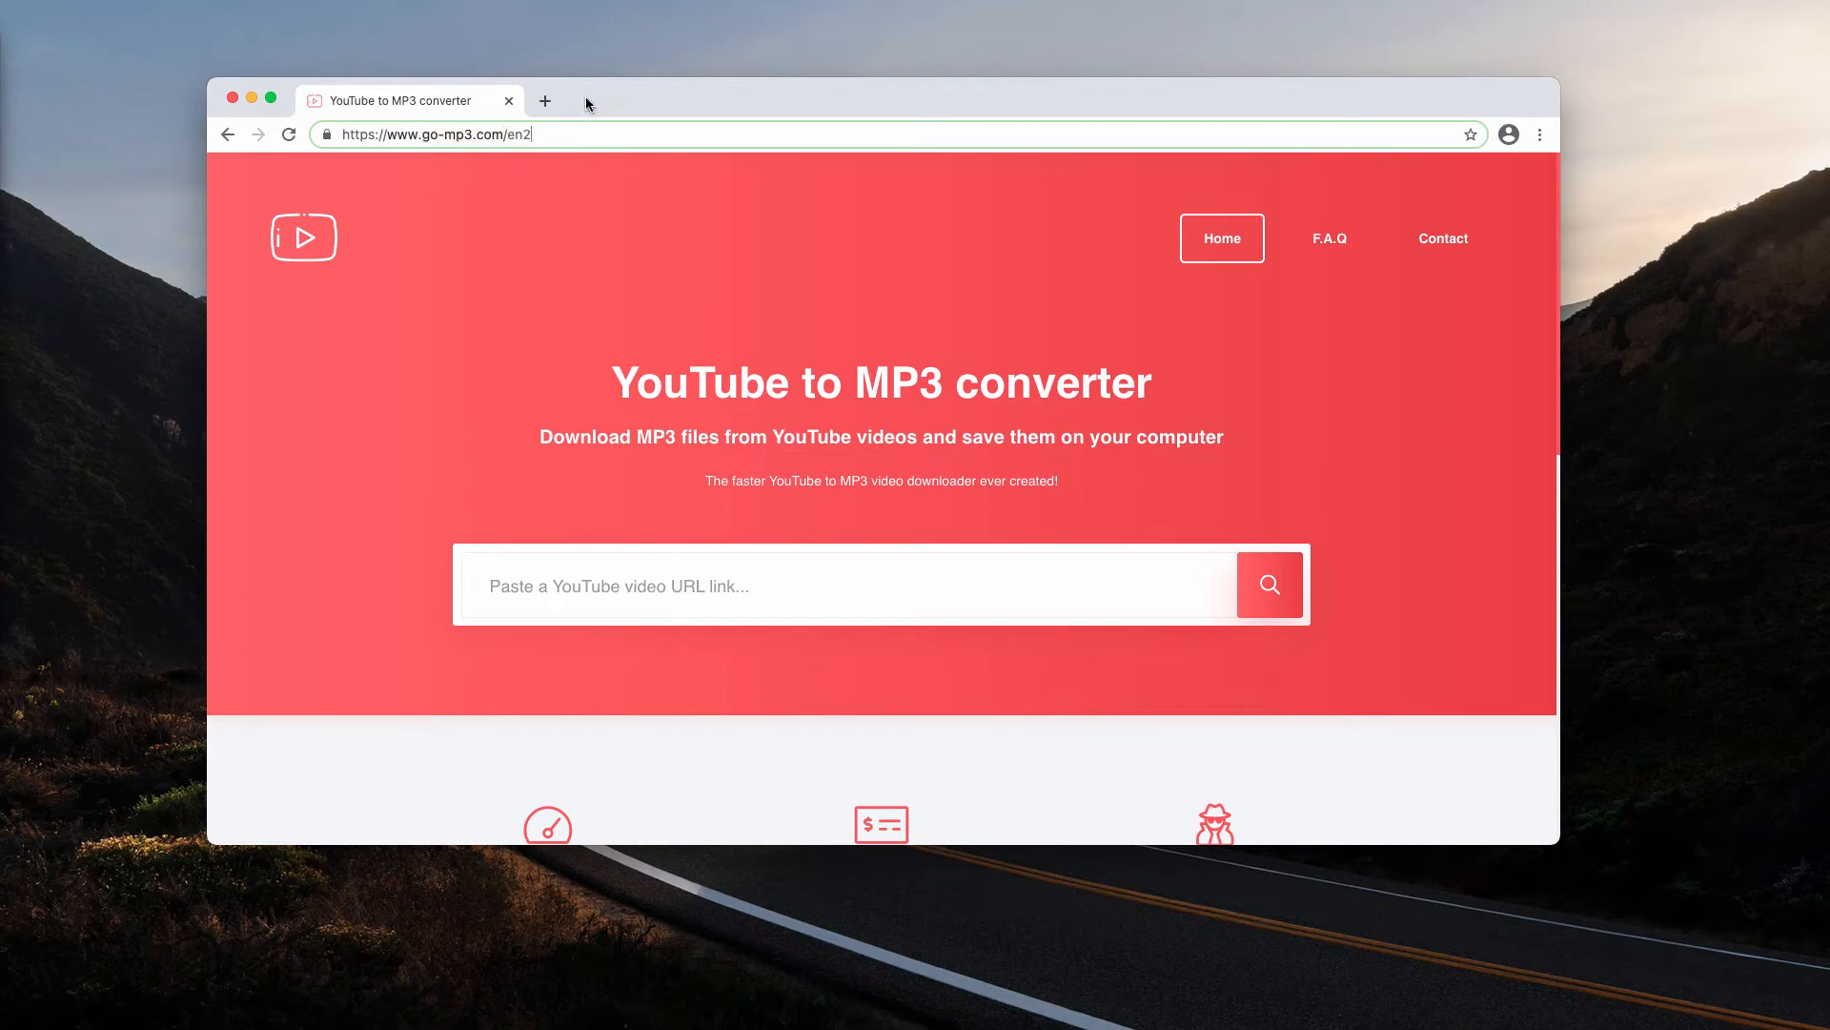
mouse_move(57, 164)
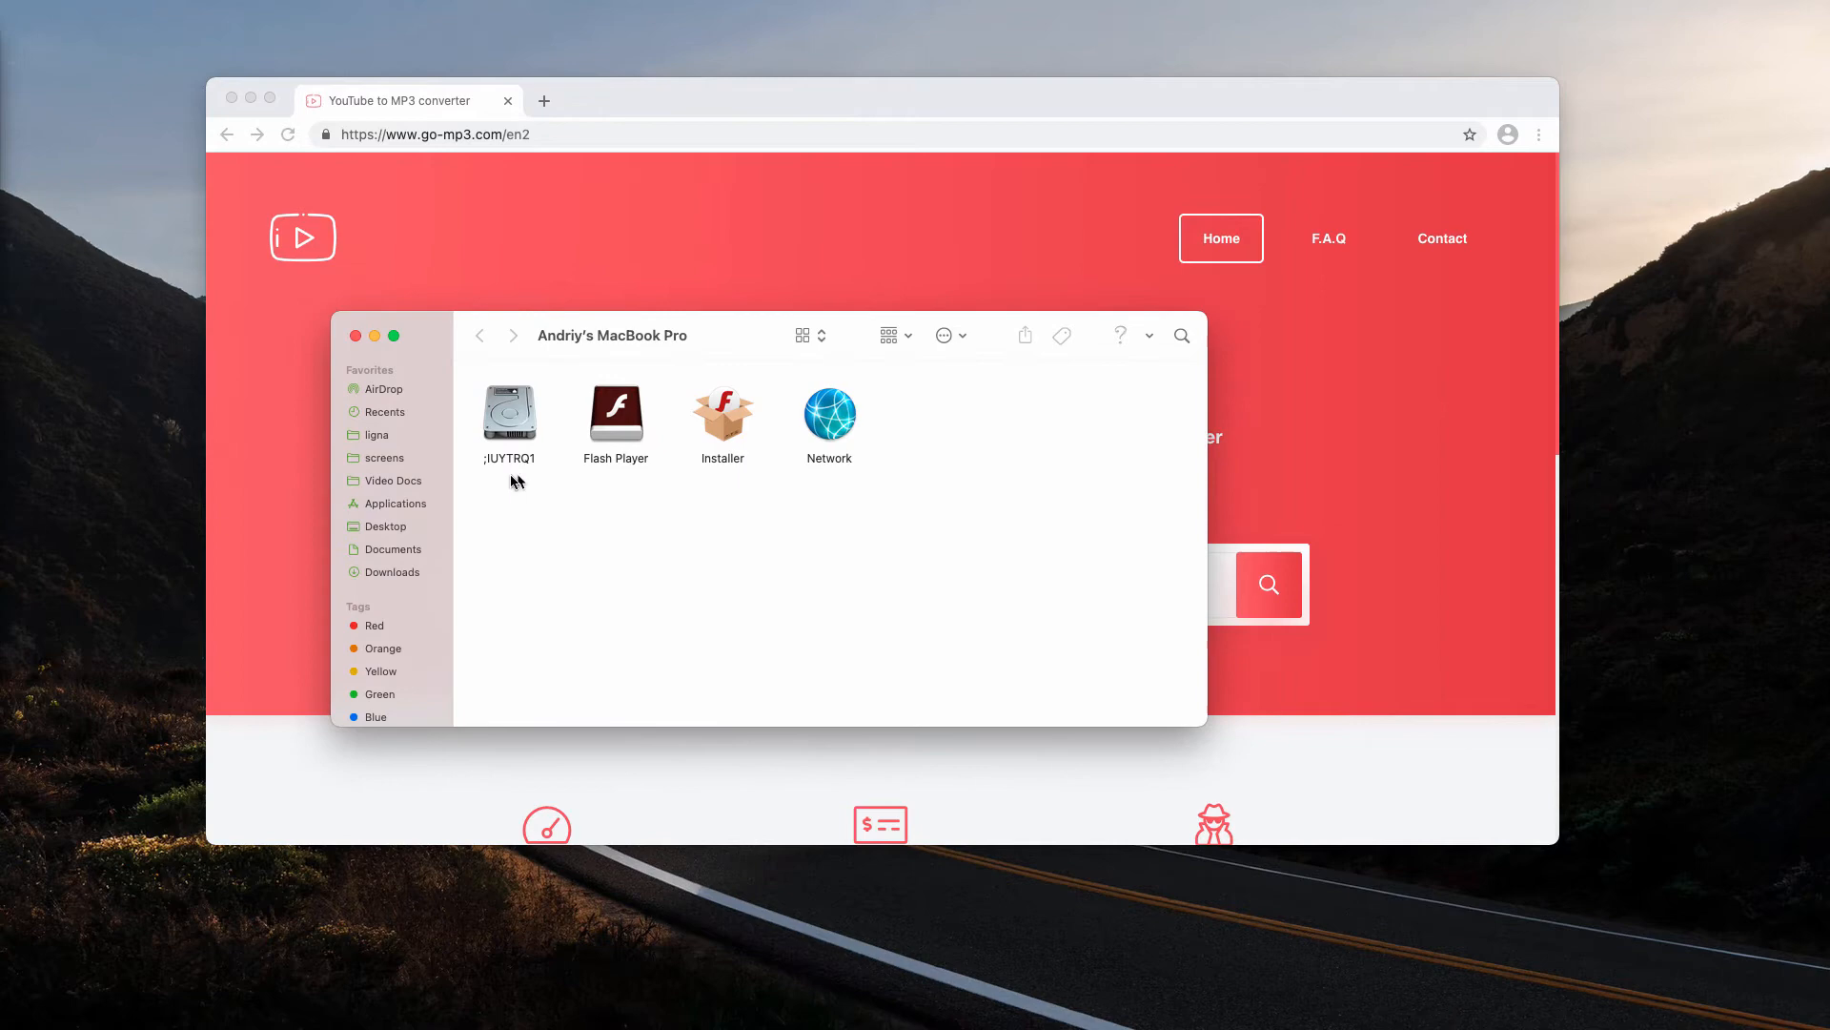
Step: Review the Applications folder for unwanted apps installed by go-mp3.com
left_click(395, 503)
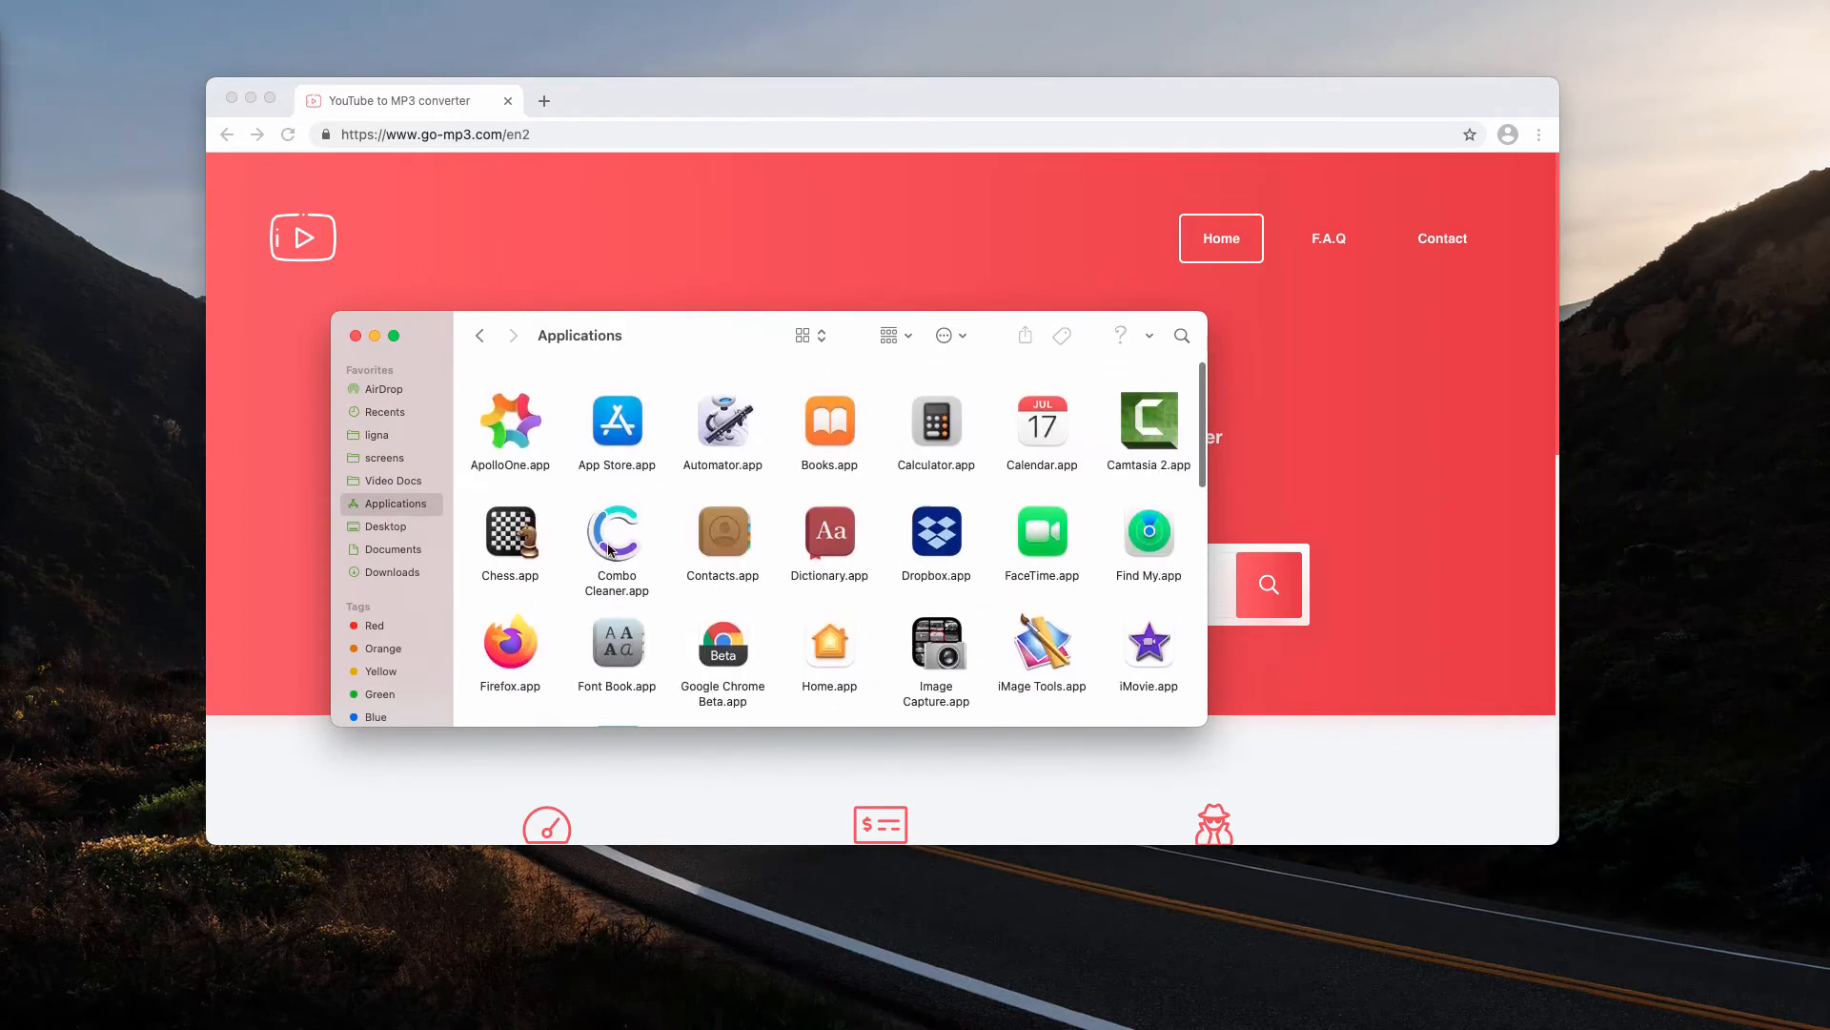
scroll("down", 3)
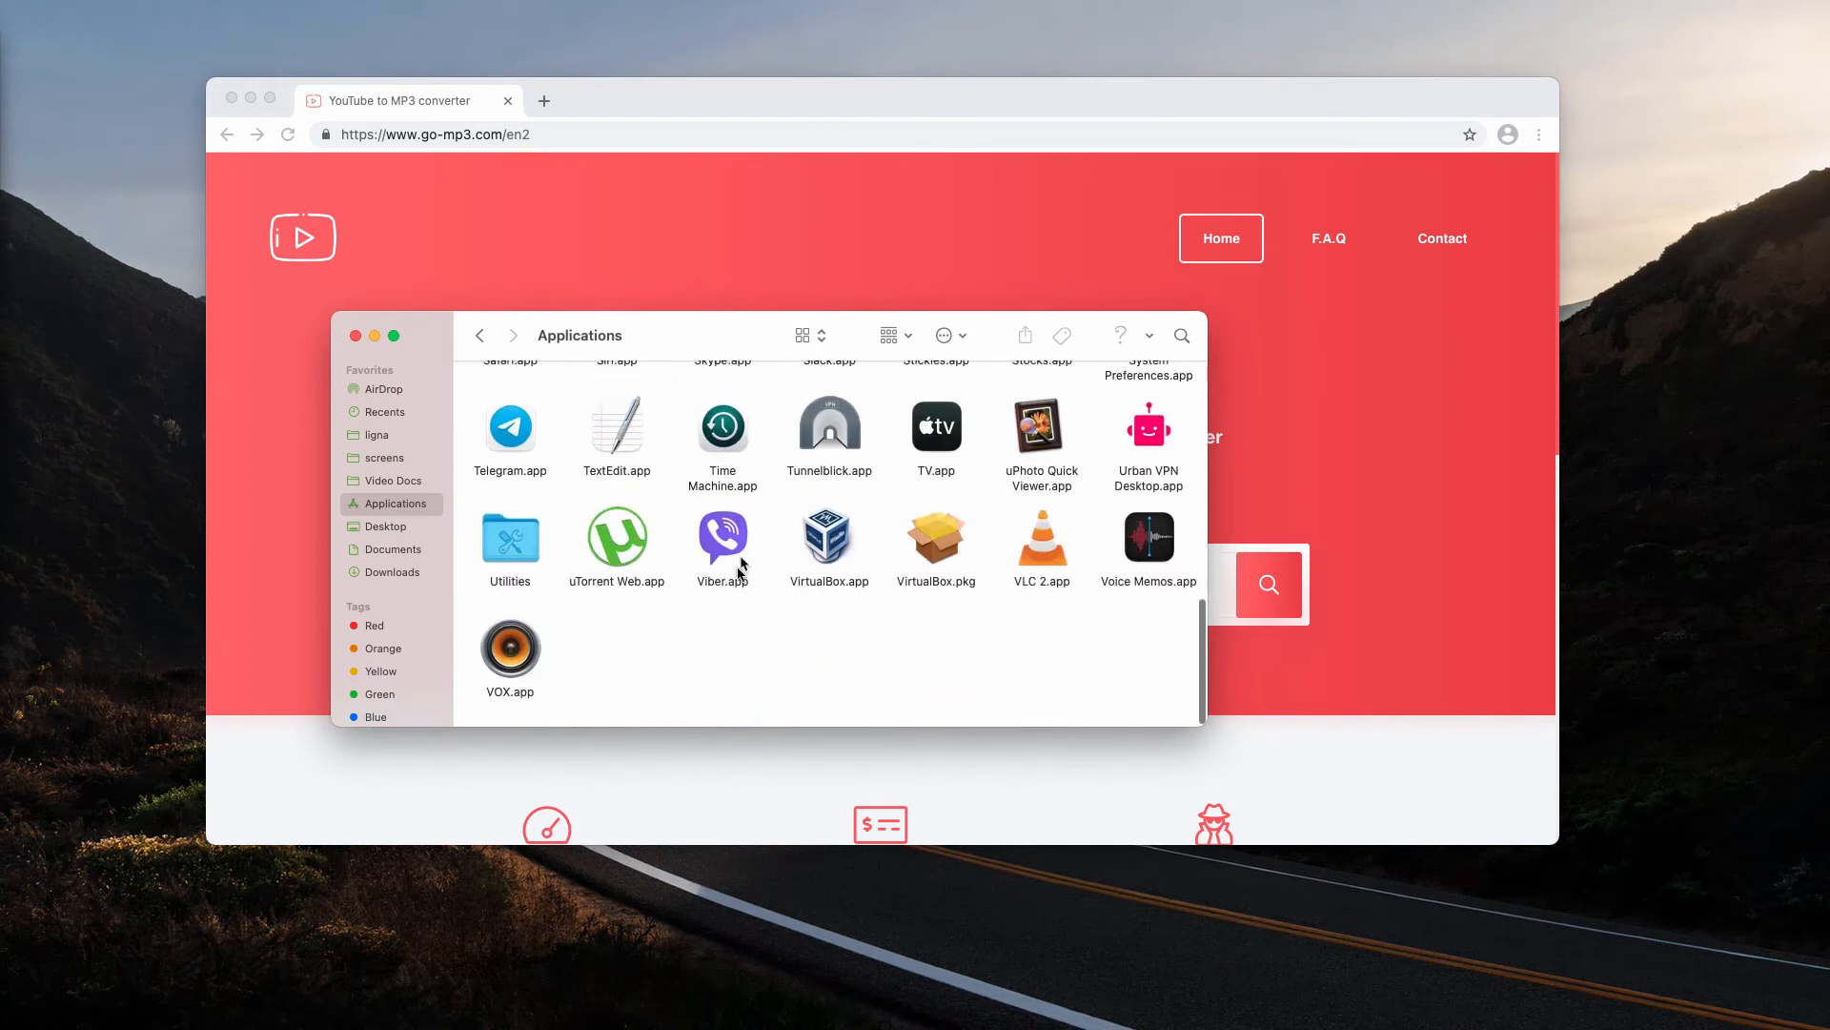
scroll("up", 3)
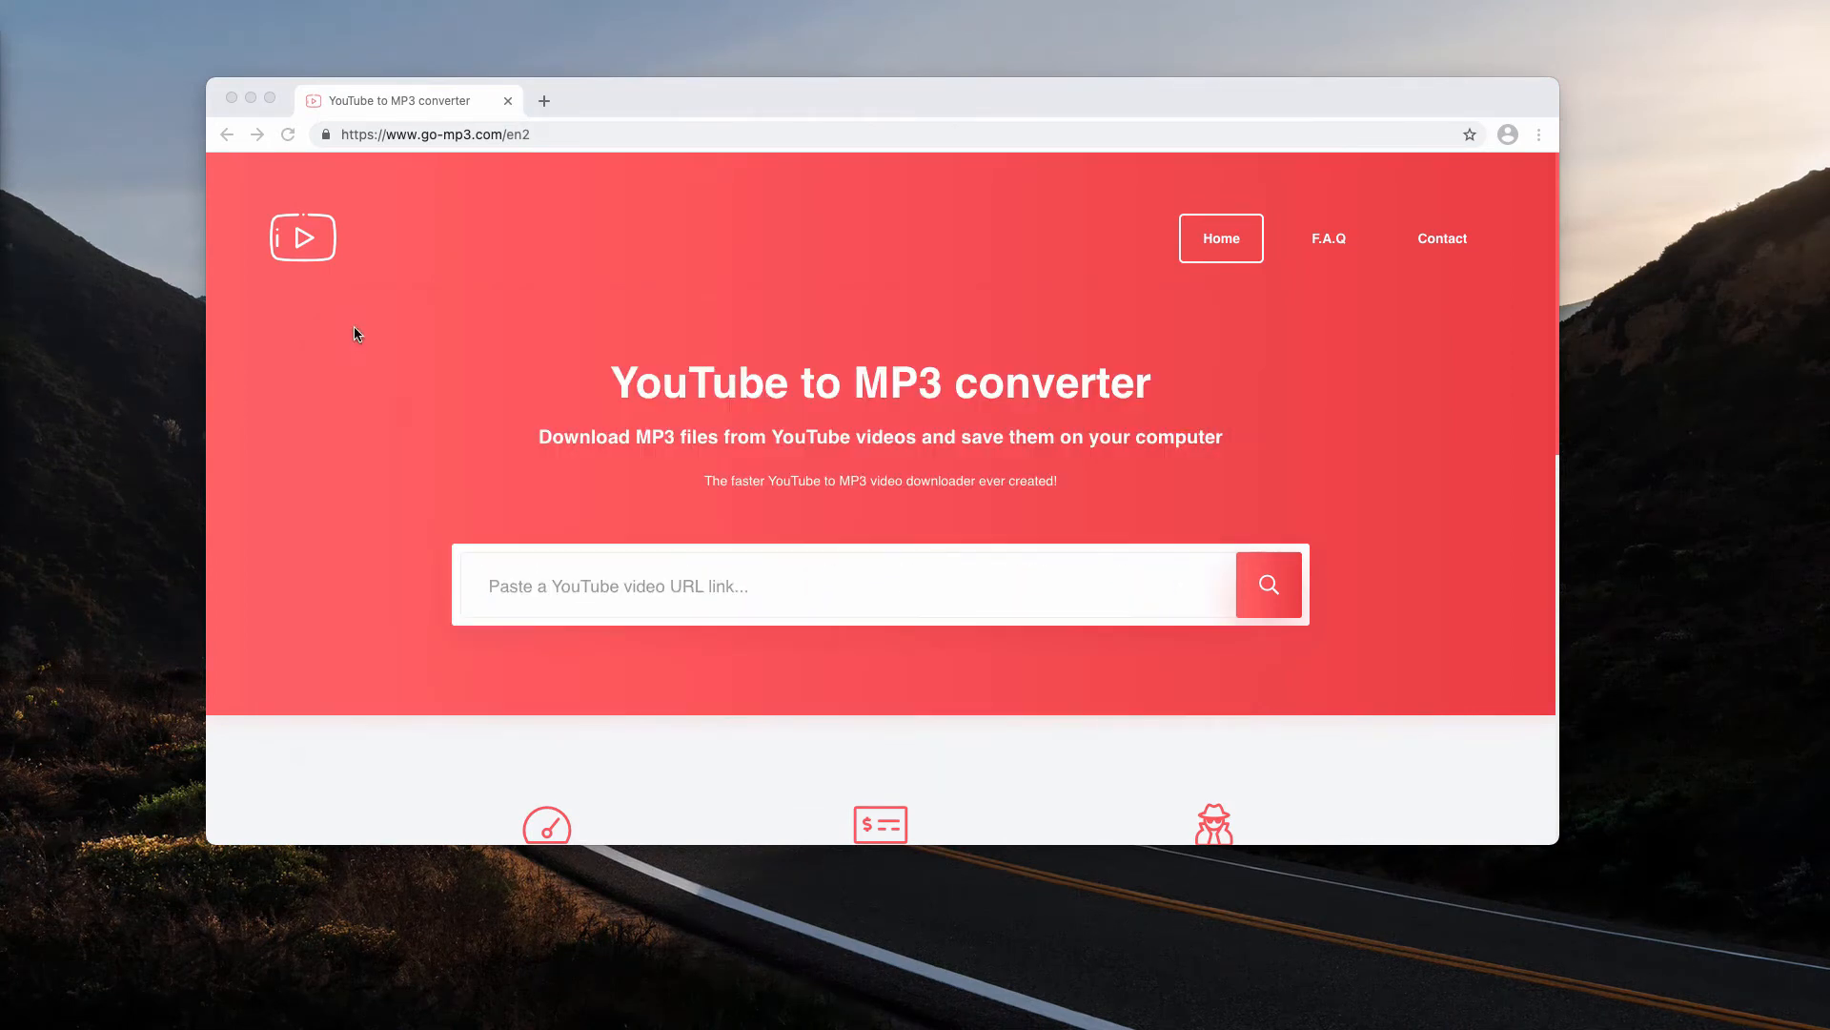
Step: Show Chrome's installed extensions list (Google Docs Offline, Urban Free VPN) via More Tools
left_click(1538, 133)
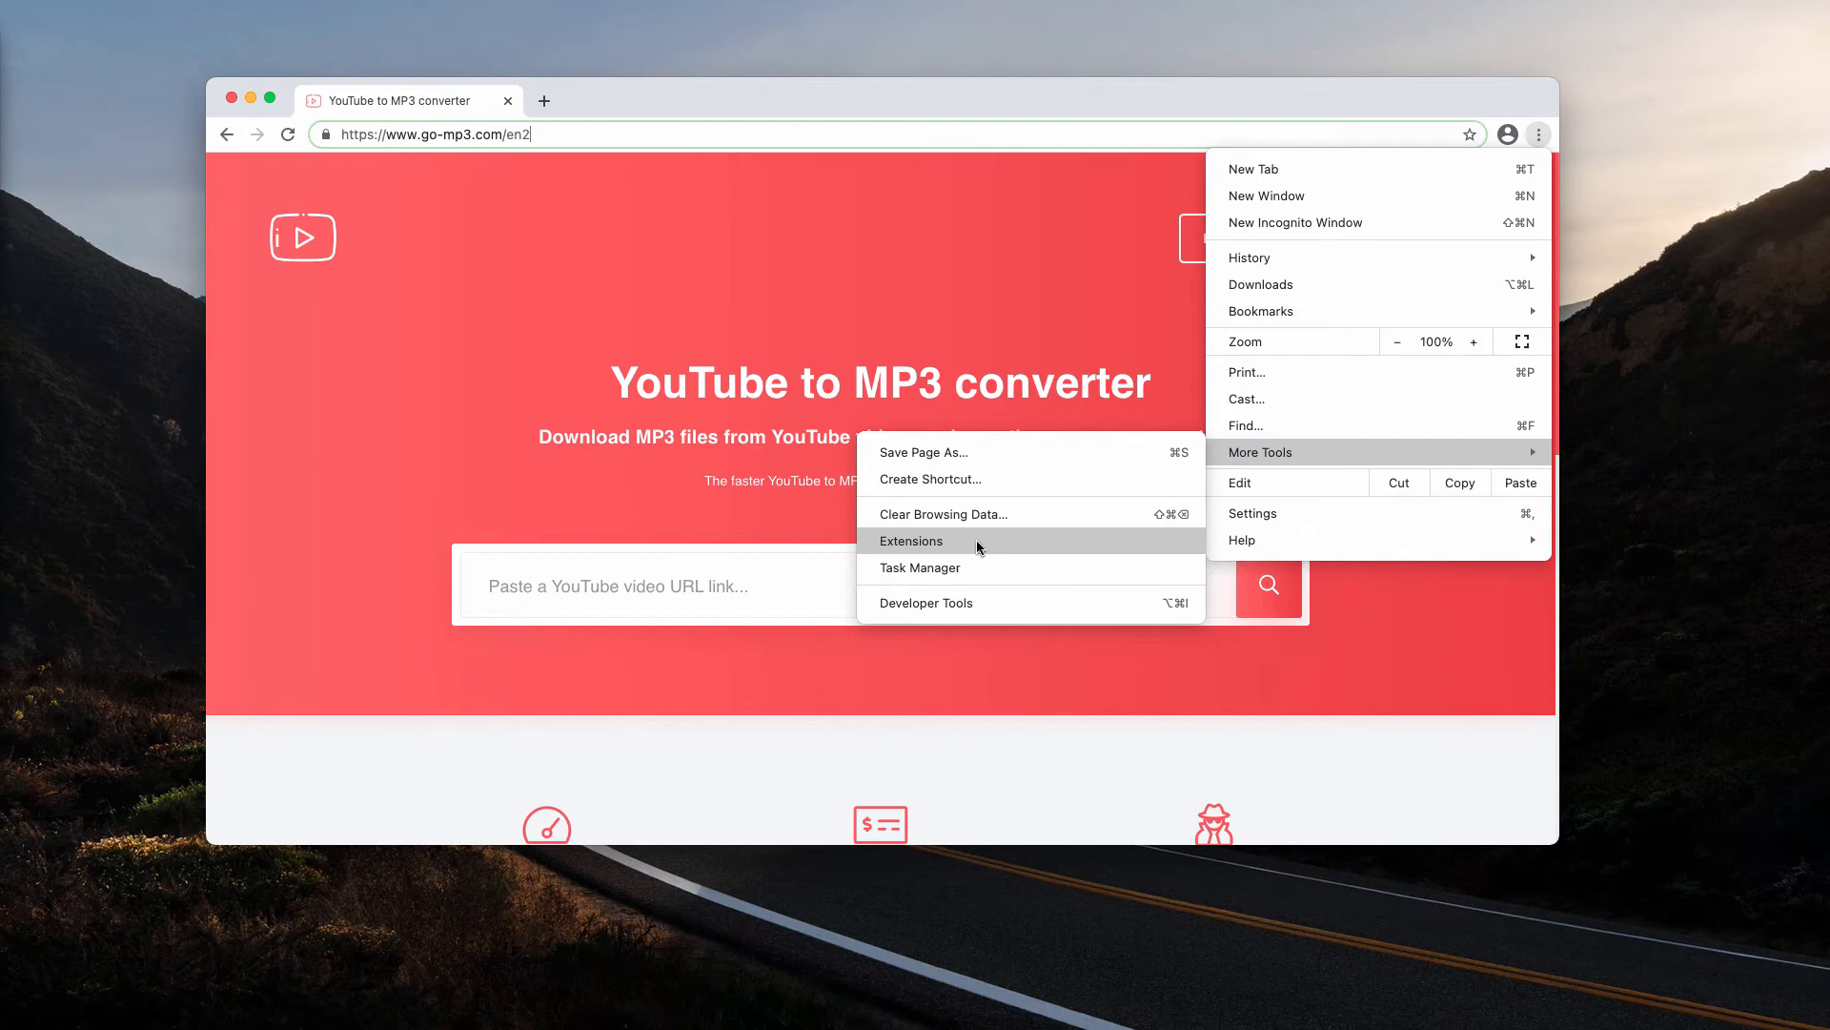
left_click(912, 541)
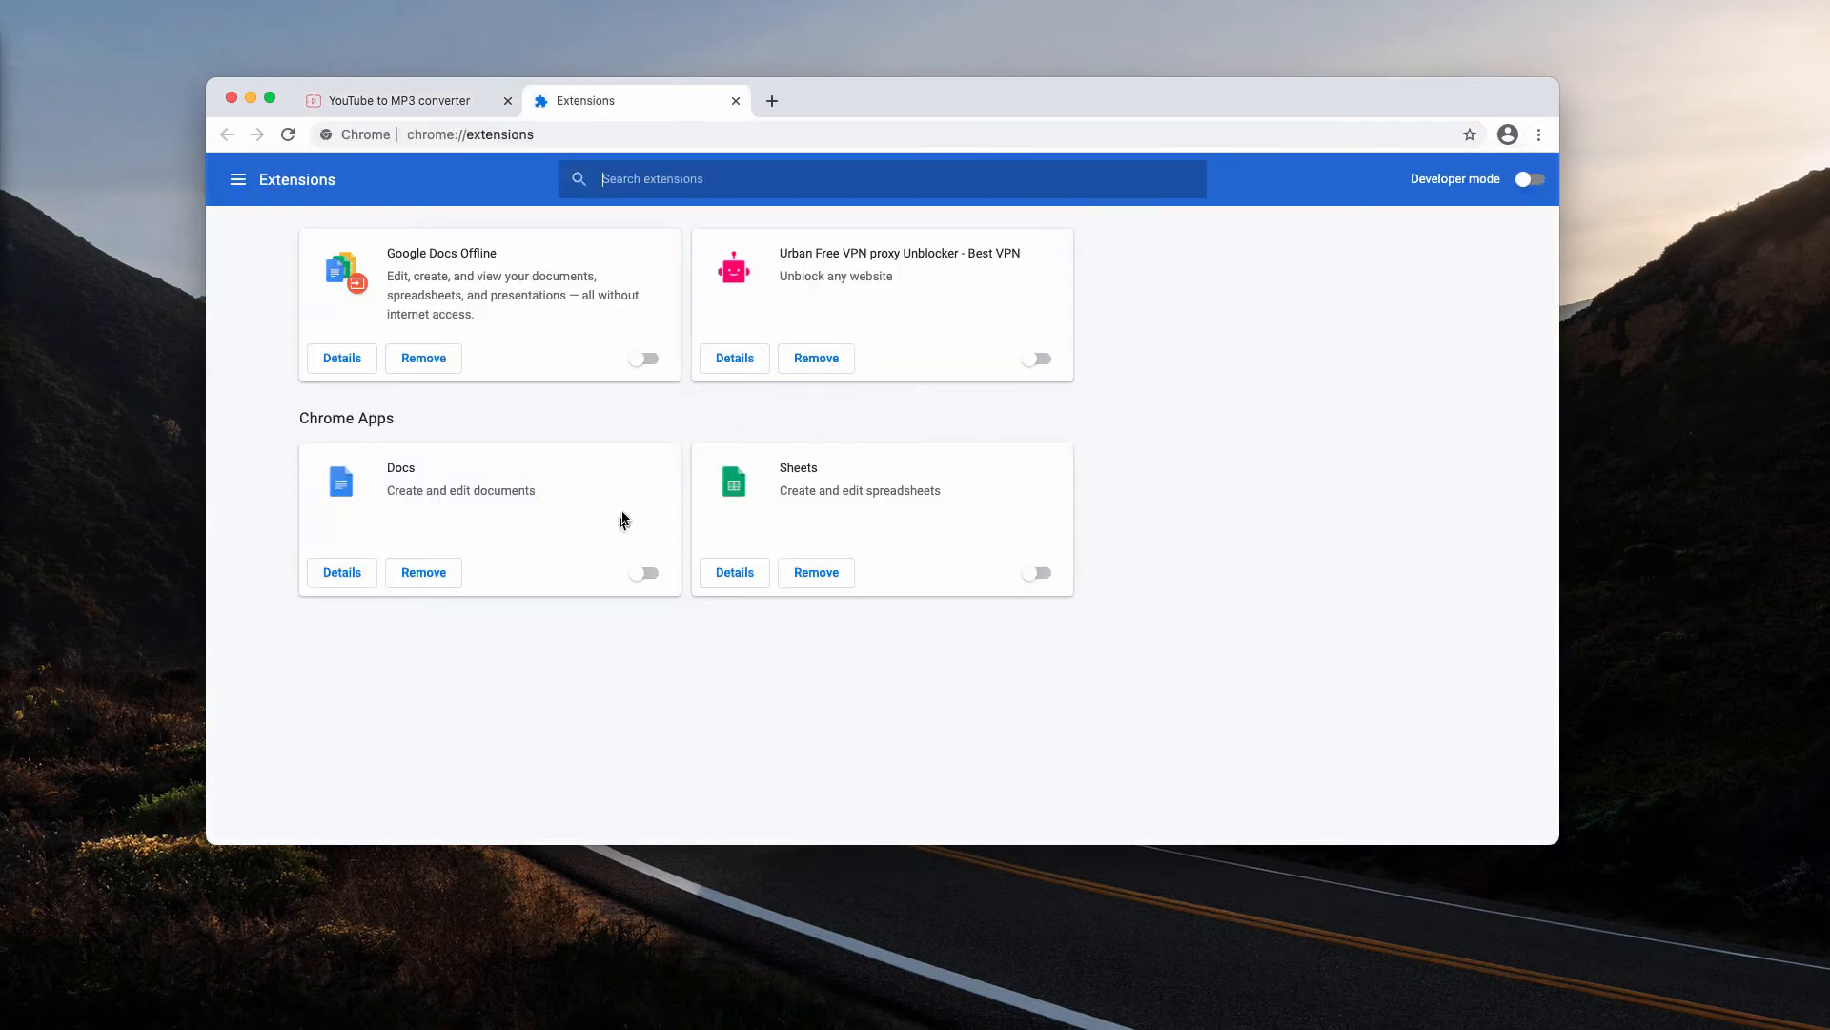
mouse_move(301, 300)
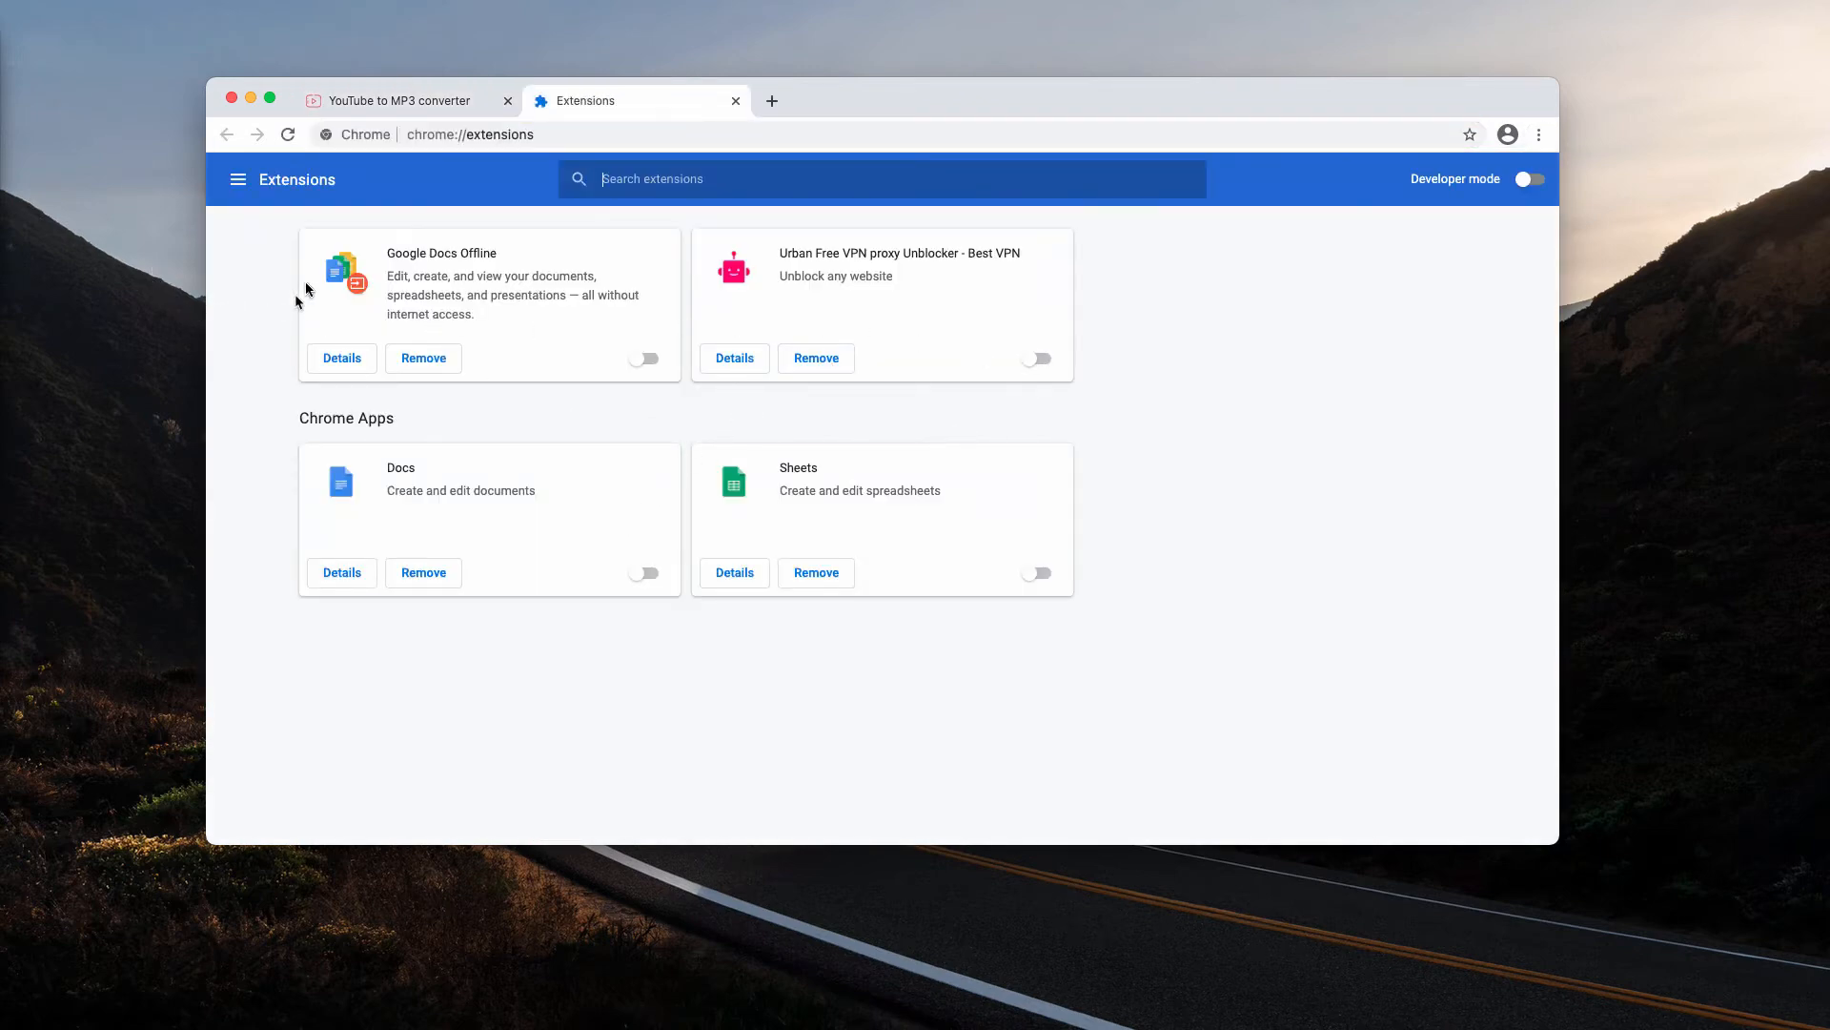
mouse_move(881, 59)
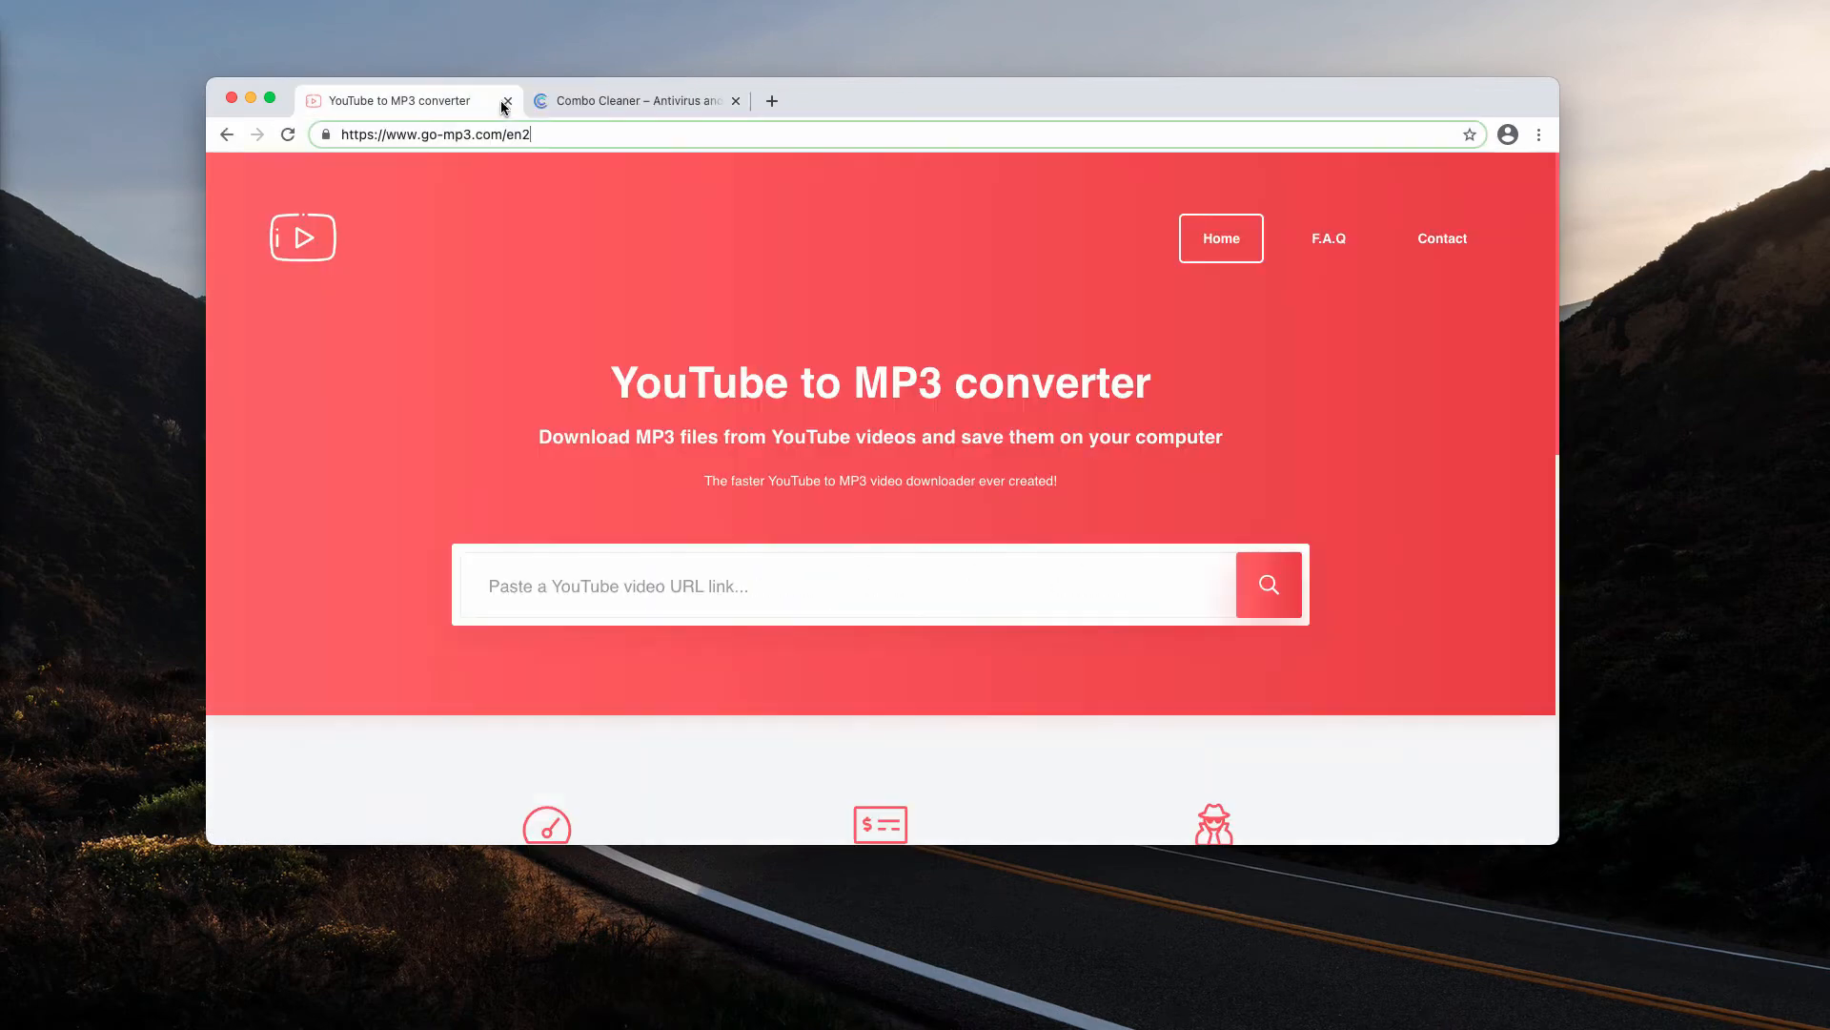
Step: Close the go-mp3.com YouTube to MP3 converter tab, leaving only Combo Cleaner
left_click(506, 100)
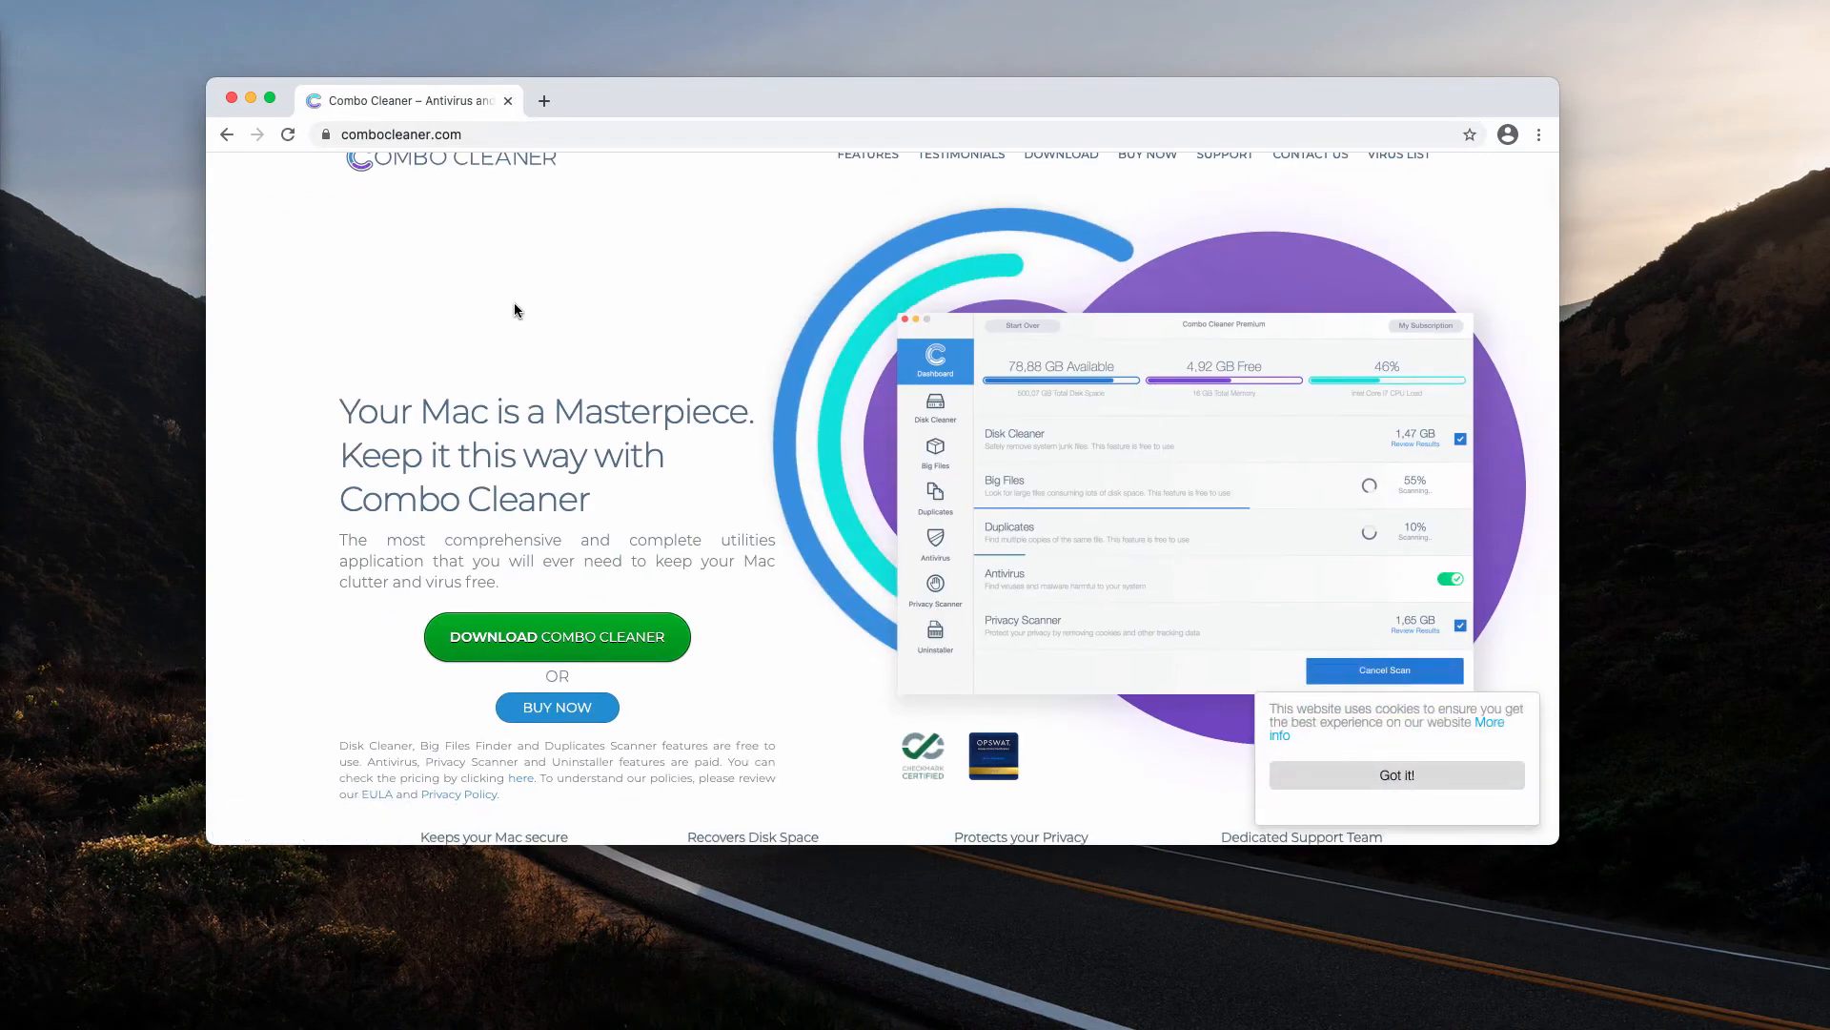
mouse_move(366, 245)
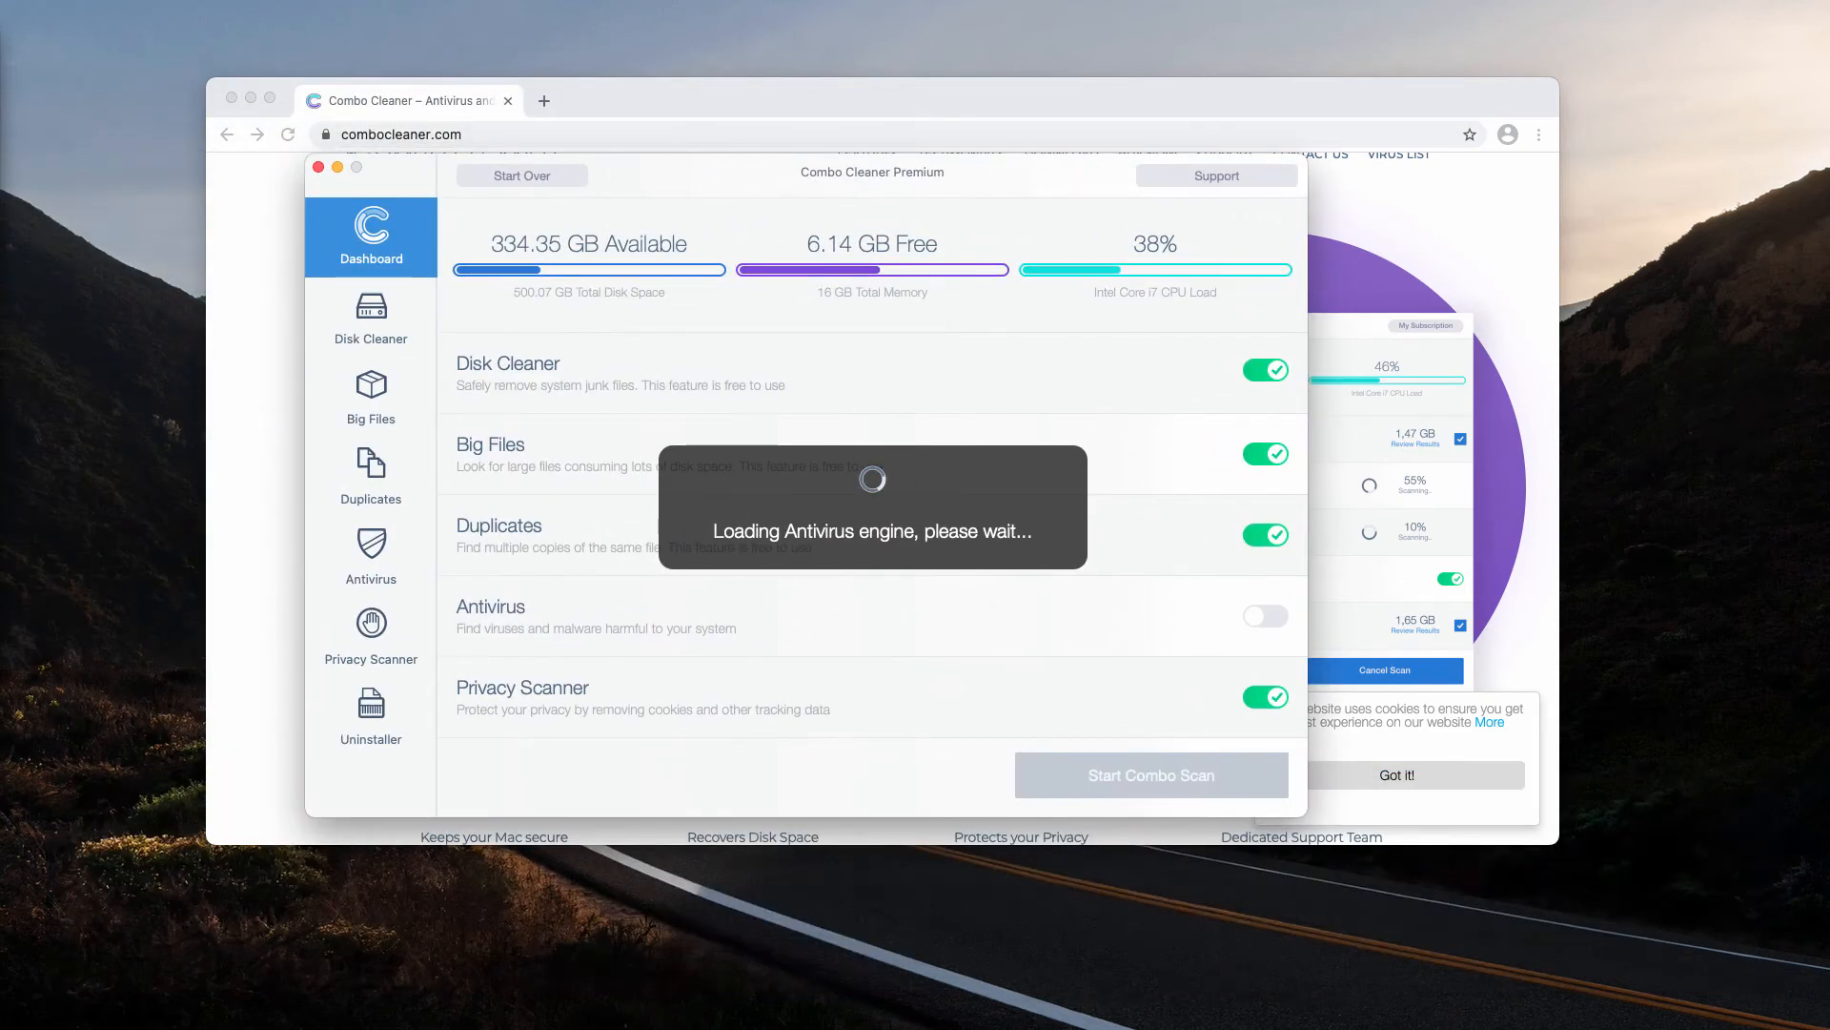
mouse_move(669, 632)
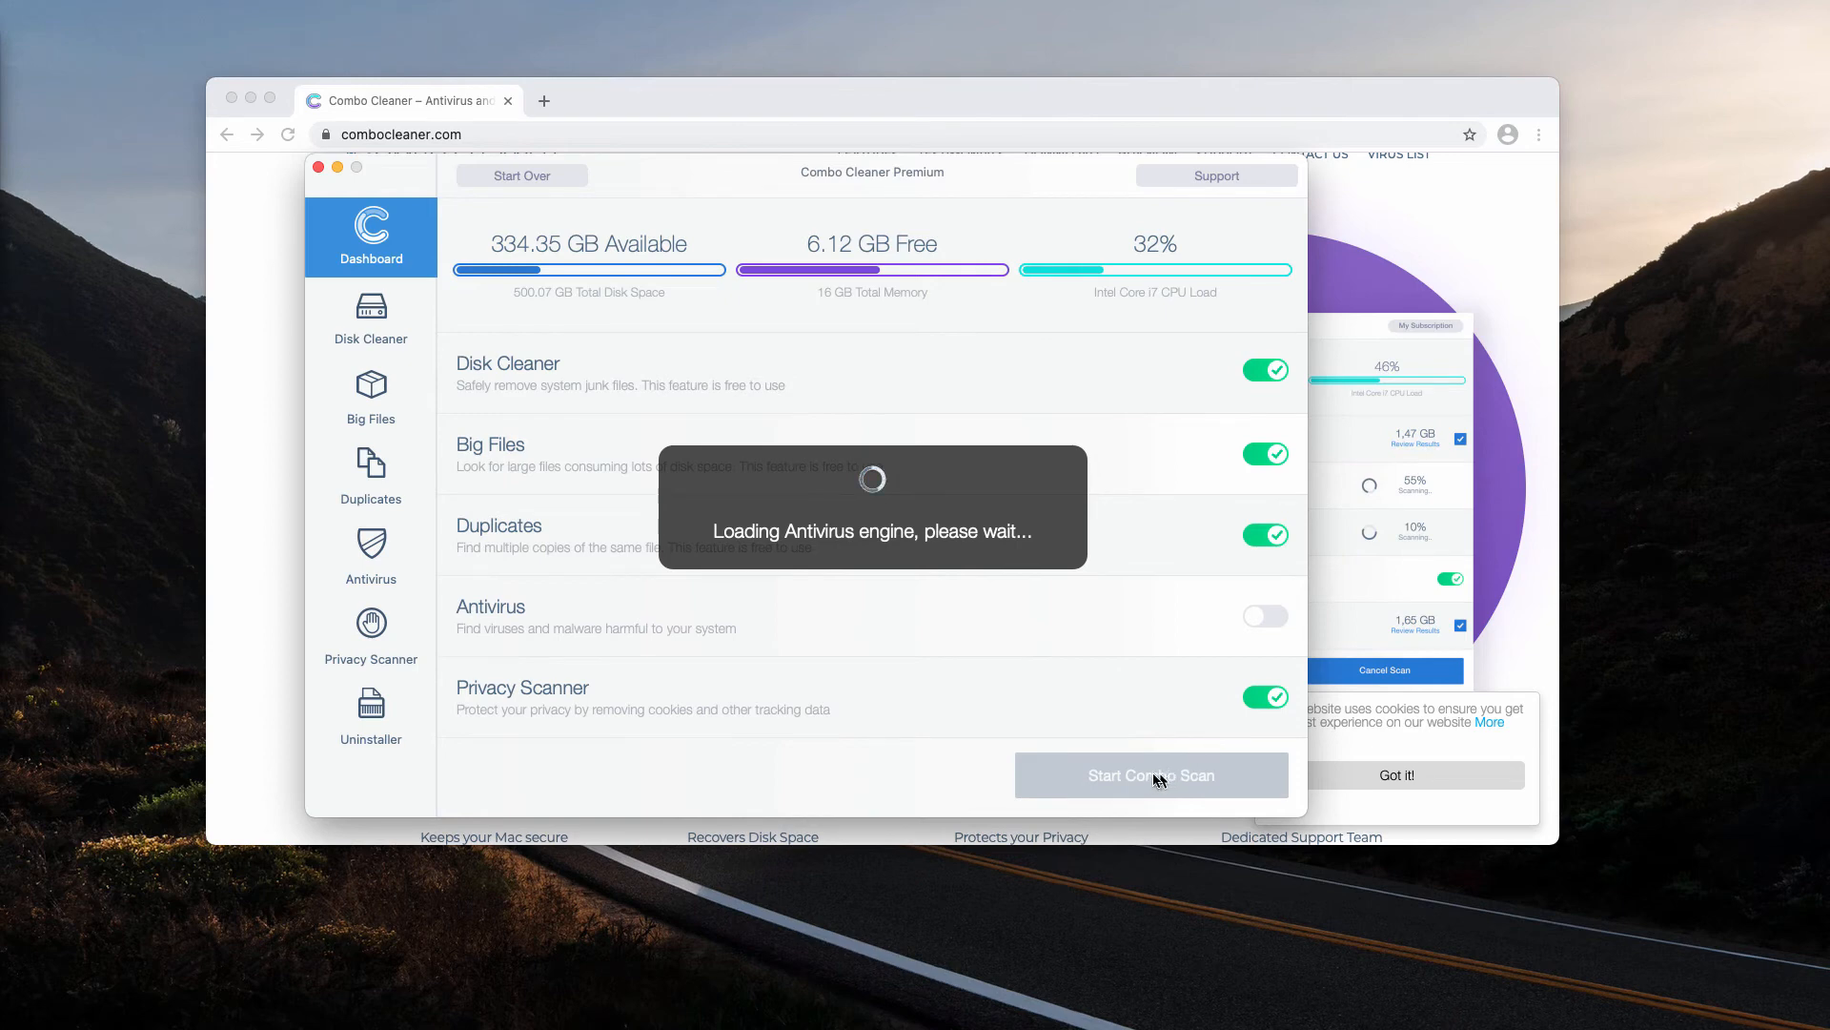
Step: Run a full Combo Scan of the Mac for junk, duplicates, privacy data and viruses
left_click(1151, 775)
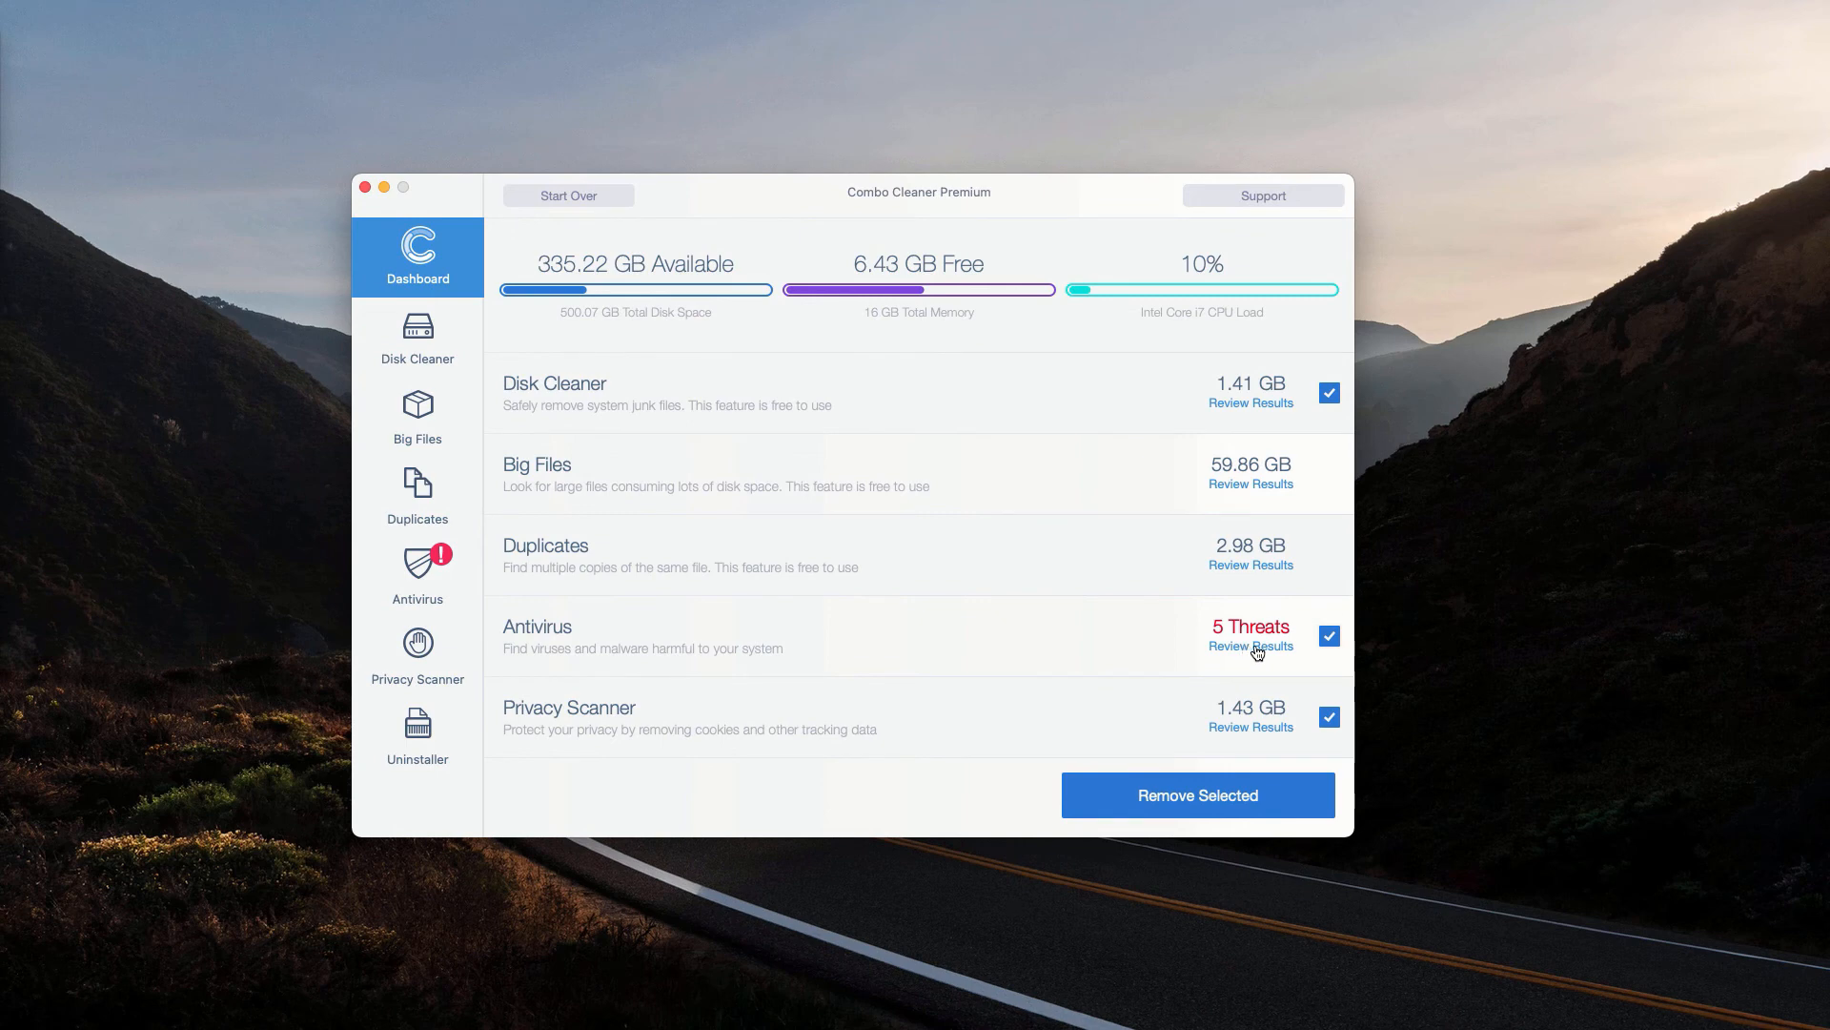
Step: Review the results for the 5 threats found in the Antivirus row
left_click(1251, 646)
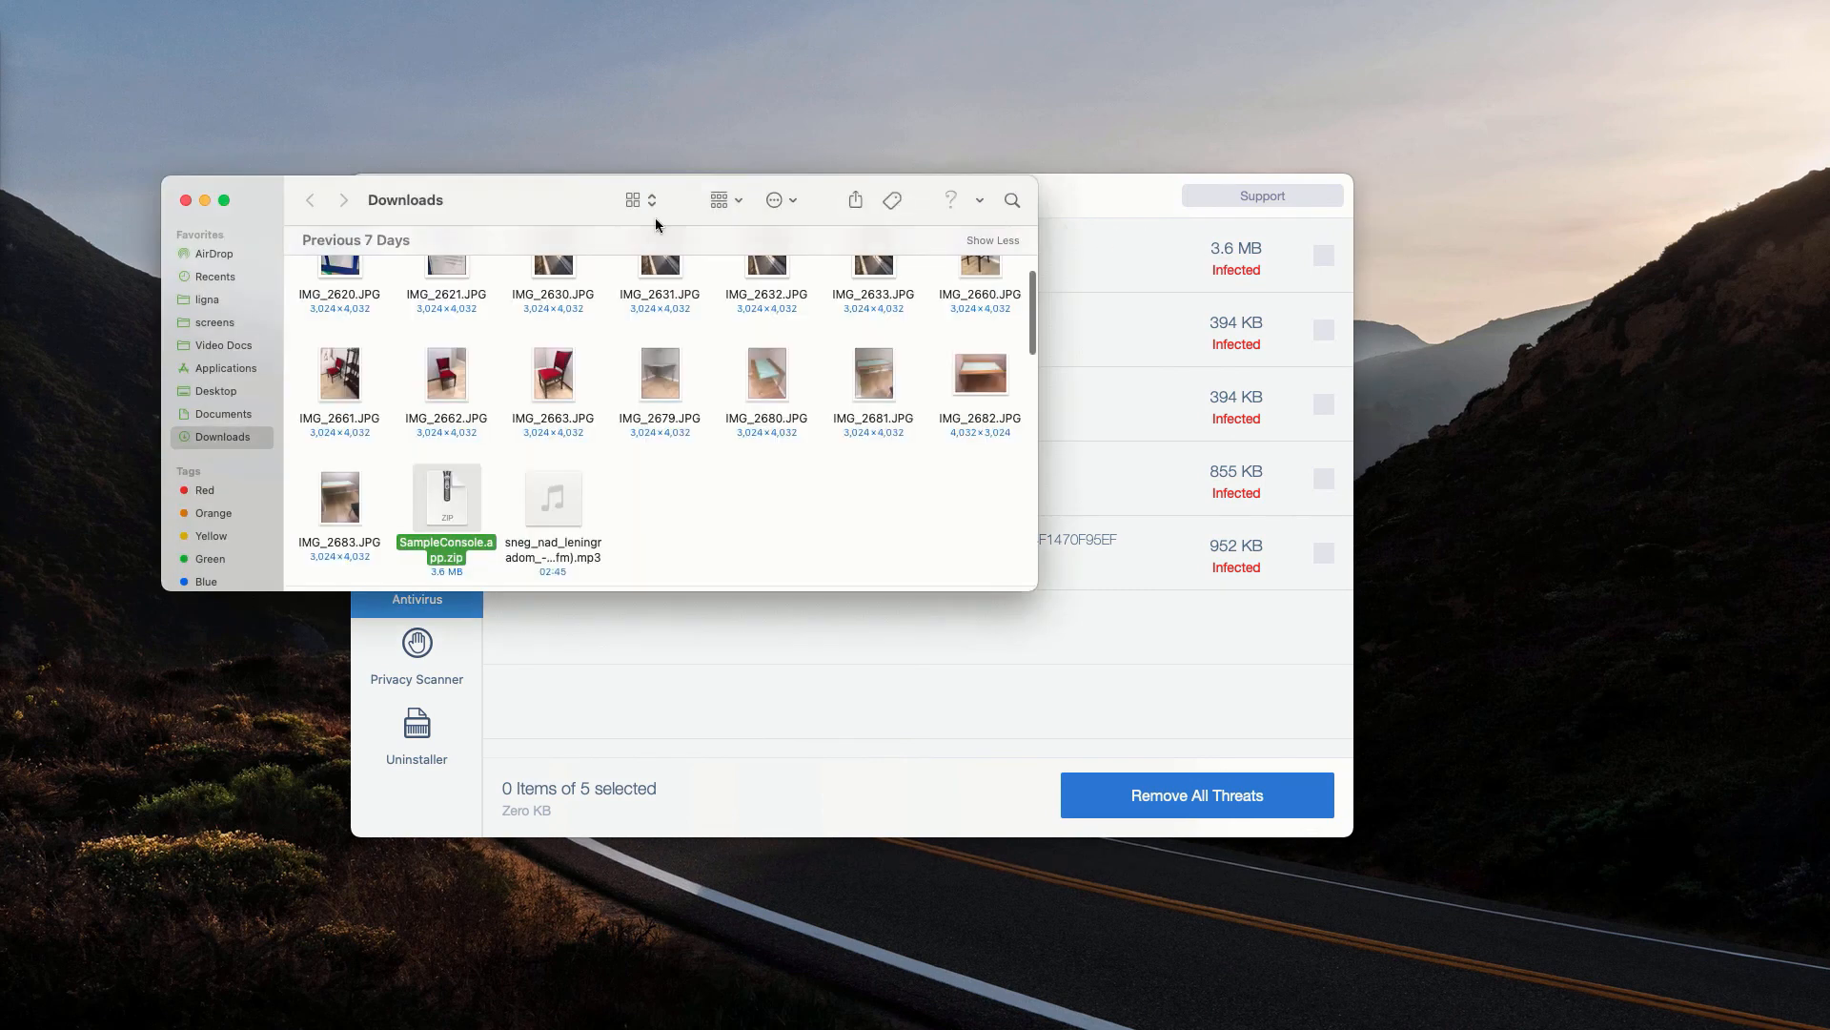
Step: Move SampleConsole.app.zip in Downloads to Trash and close the Finder window
right_click(446, 498)
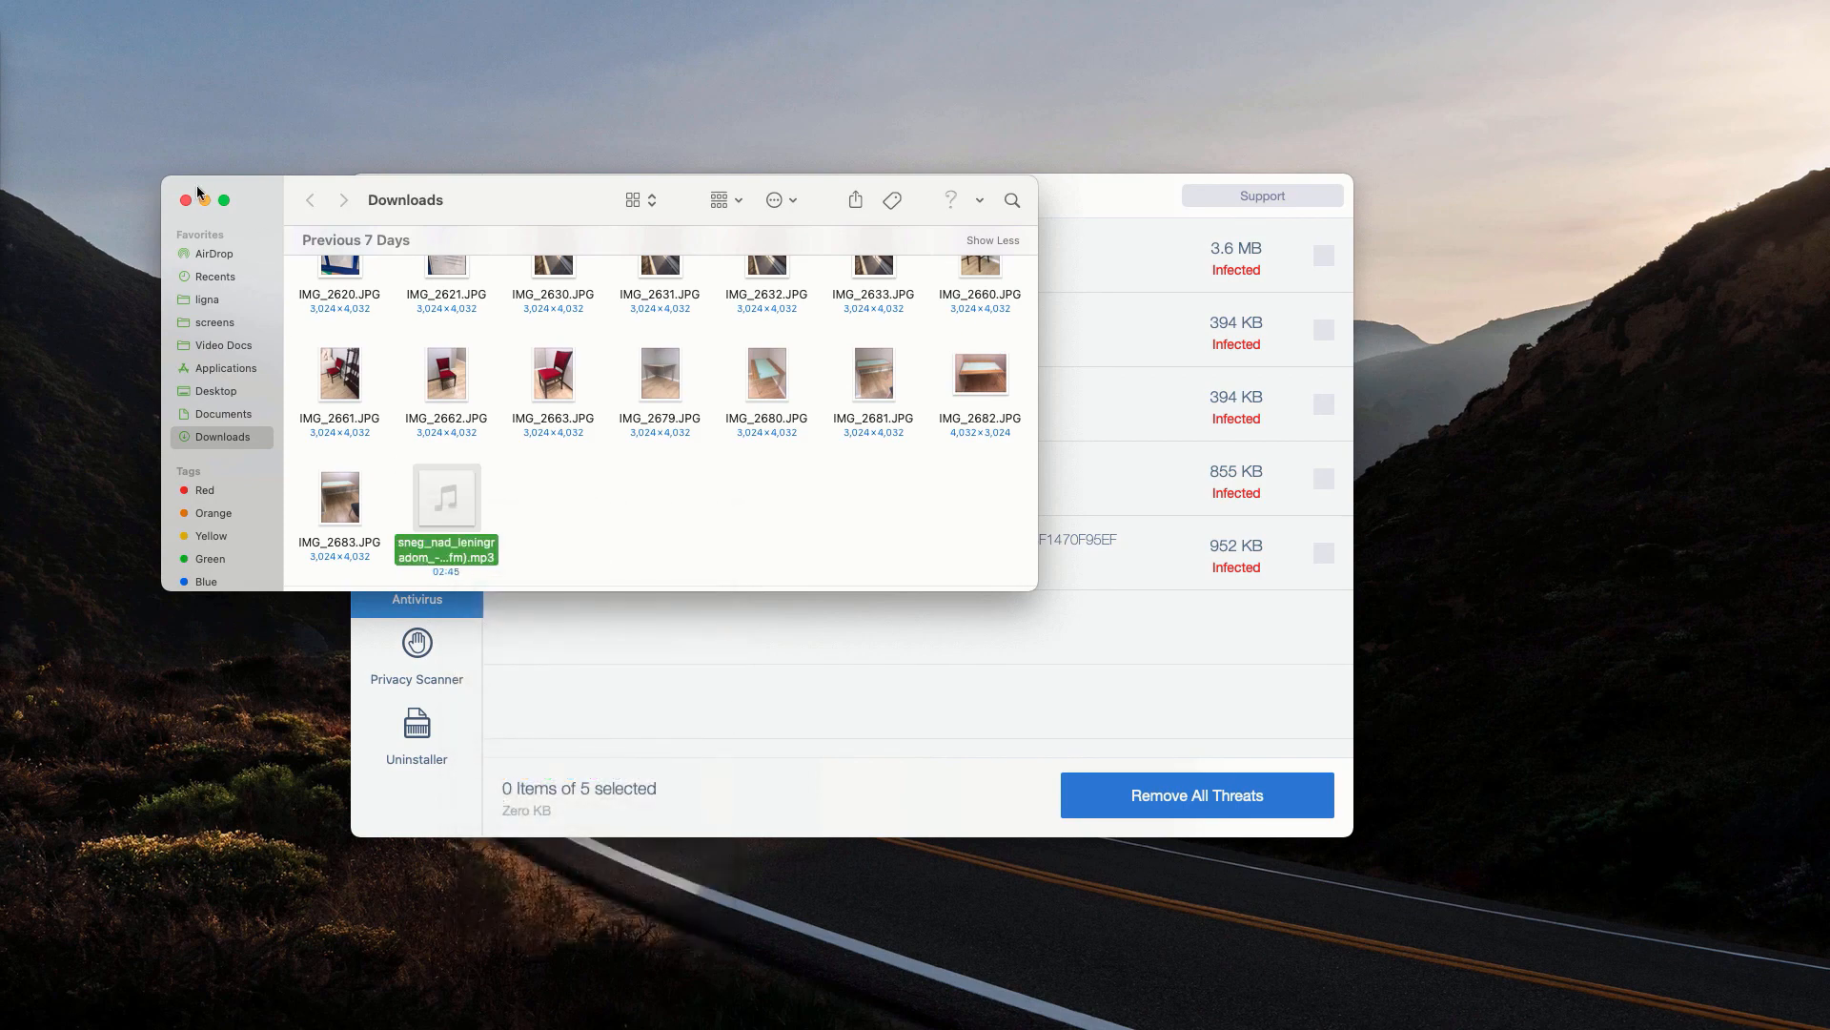
left_click(185, 200)
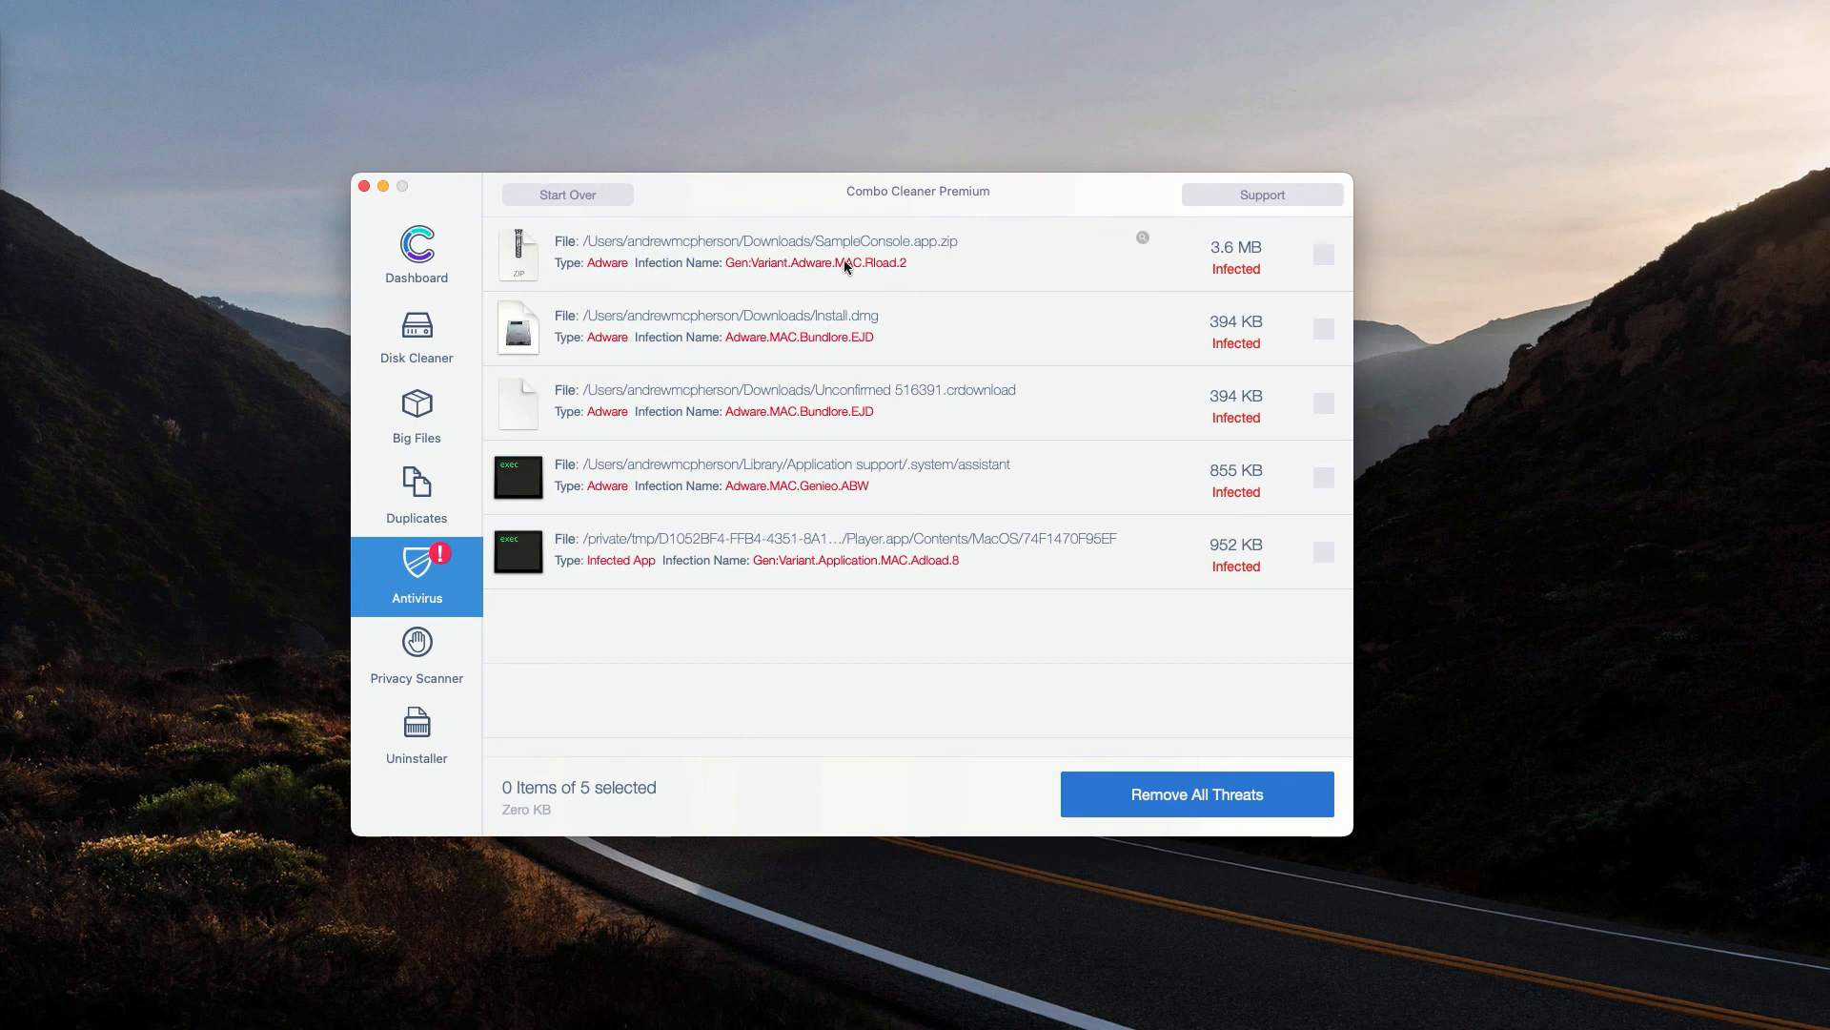
mouse_move(927, 351)
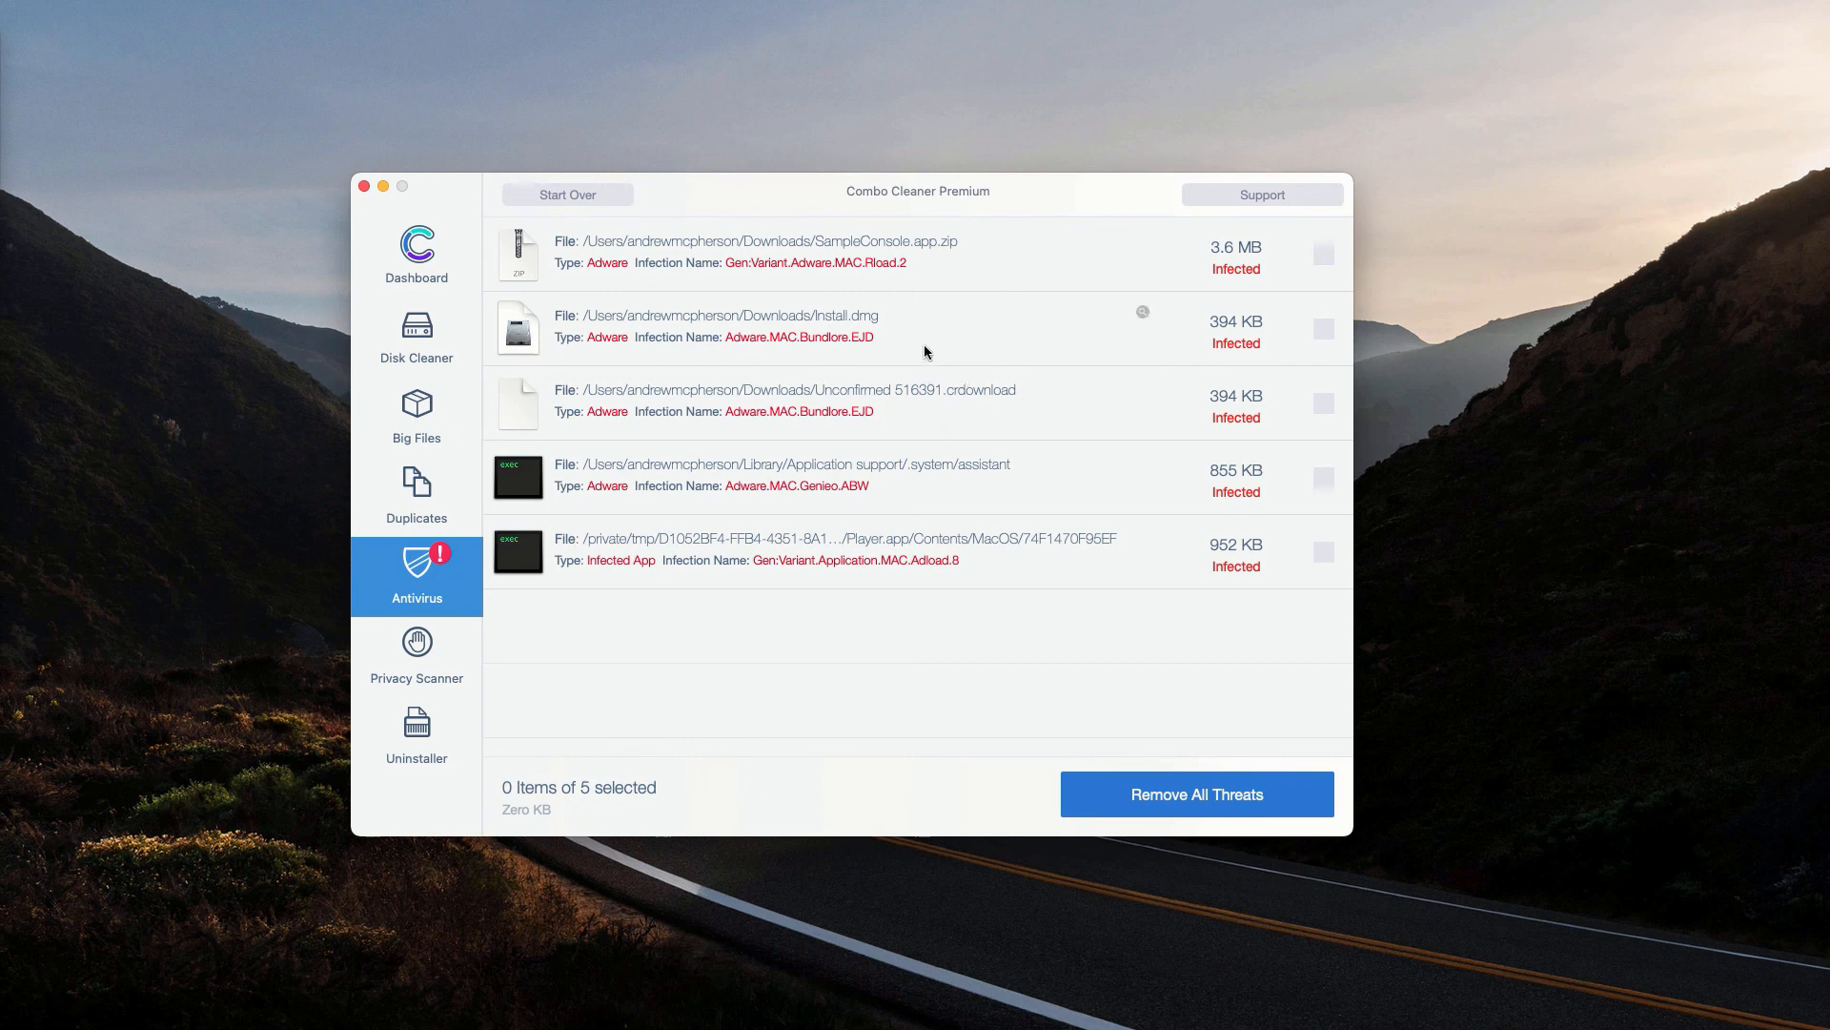